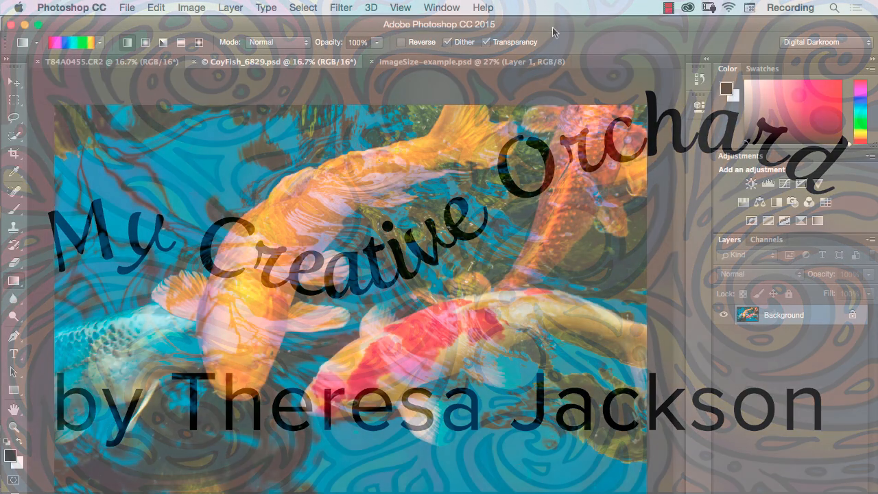
# Bring up Image Size for the koi photo, showing 5184 × 3456 px.
pyautogui.click(261, 62)
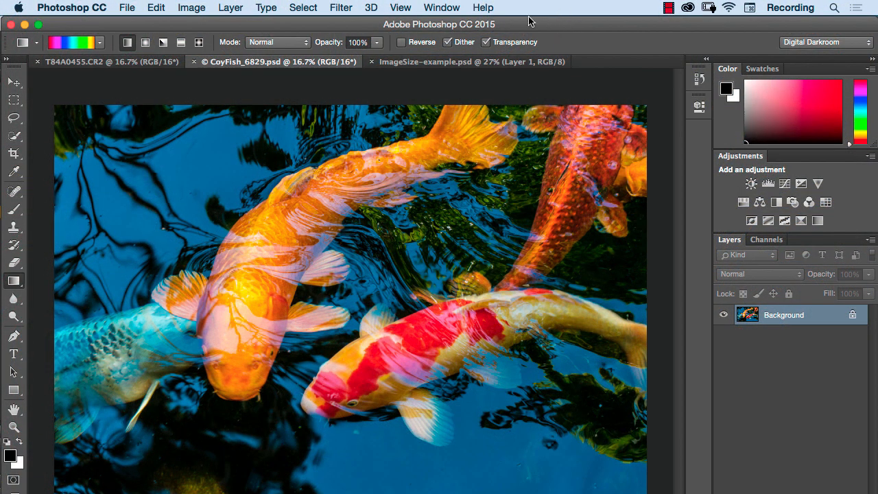
pyautogui.click(193, 8)
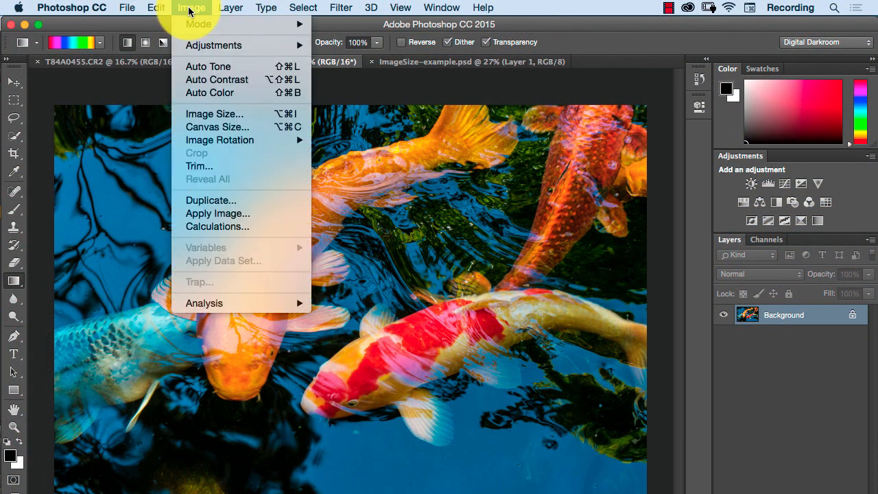
pyautogui.moveTo(214, 114)
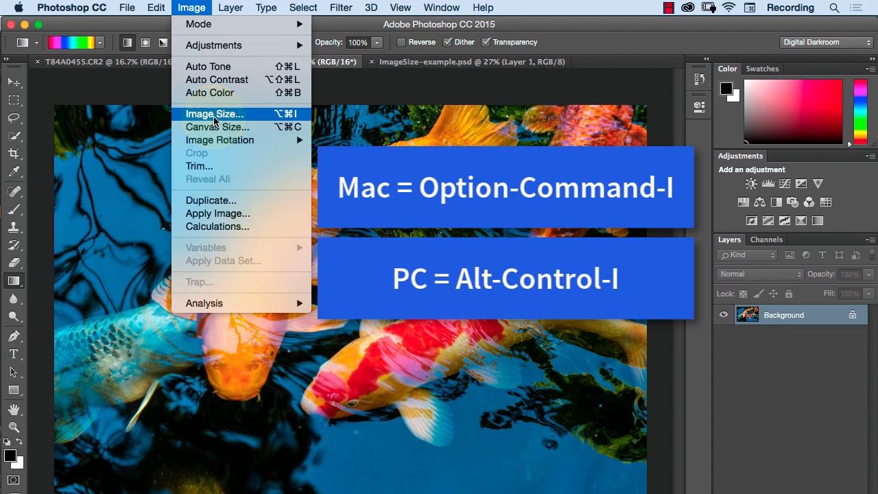
pyautogui.click(215, 114)
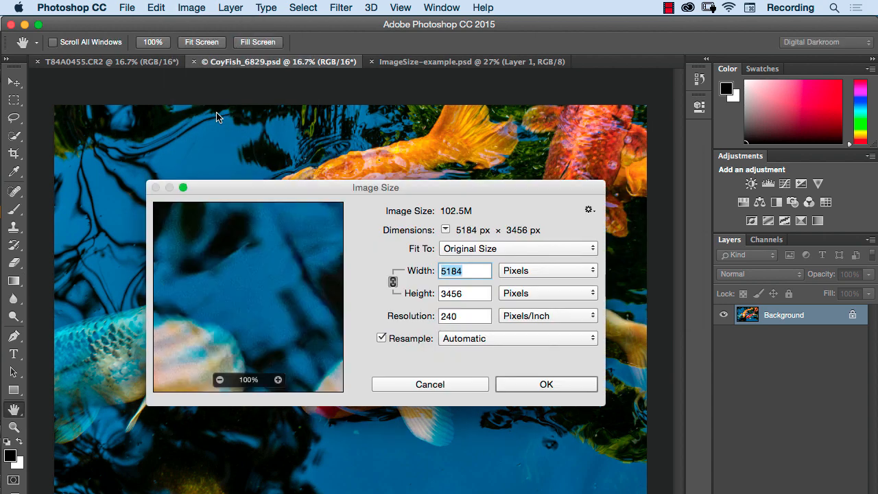
# Move the Image Size dialog aside to review the koi photo's dimensions.
pyautogui.moveTo(376, 187); pyautogui.dragTo(362, 135)
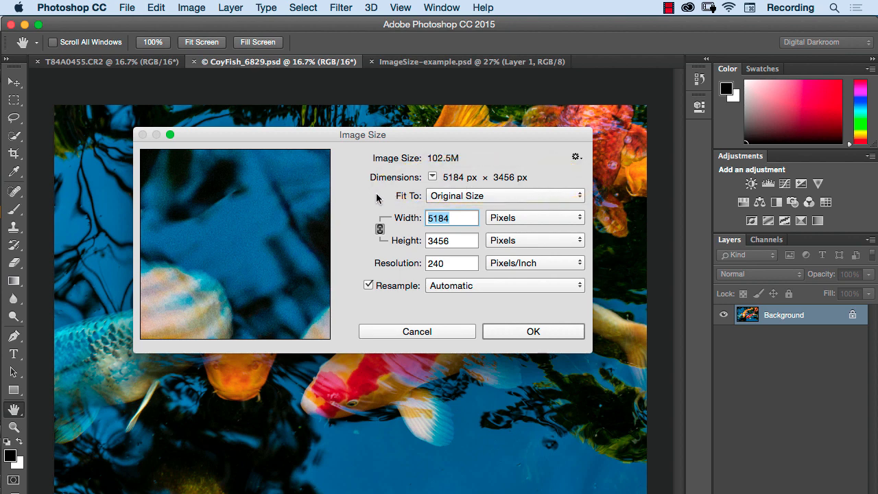
pyautogui.moveTo(357, 207)
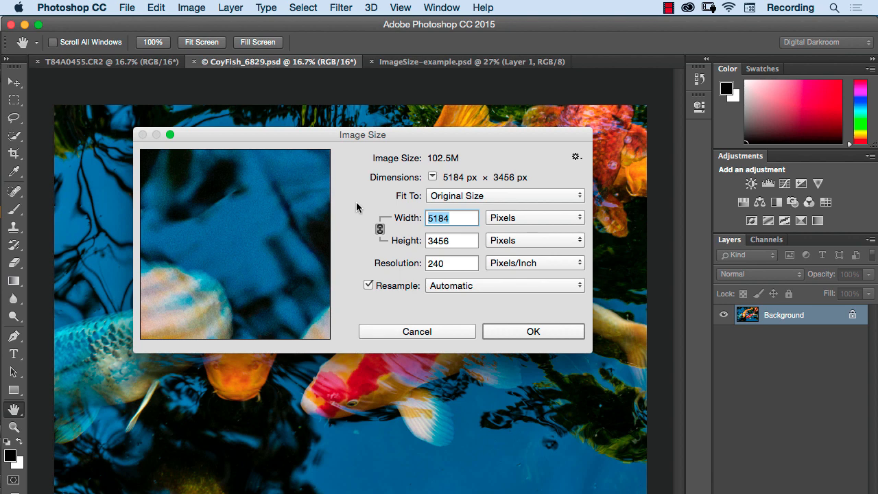
pyautogui.moveTo(354, 210)
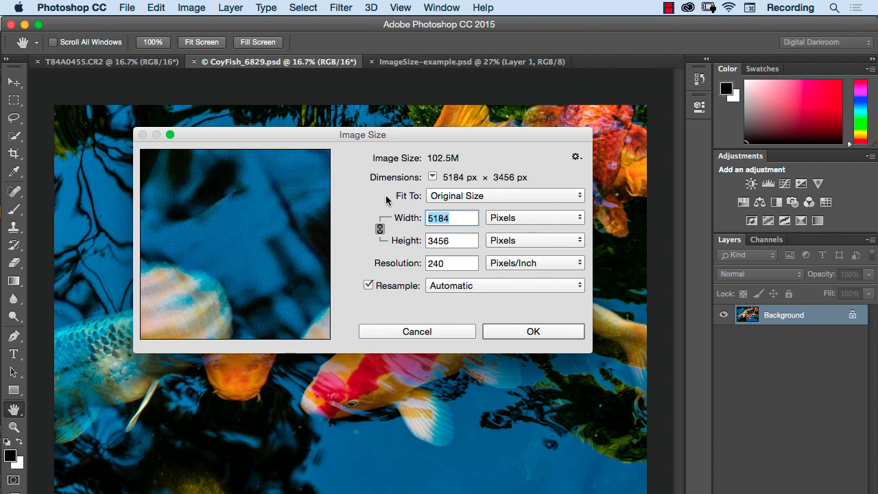
pyautogui.moveTo(450, 185)
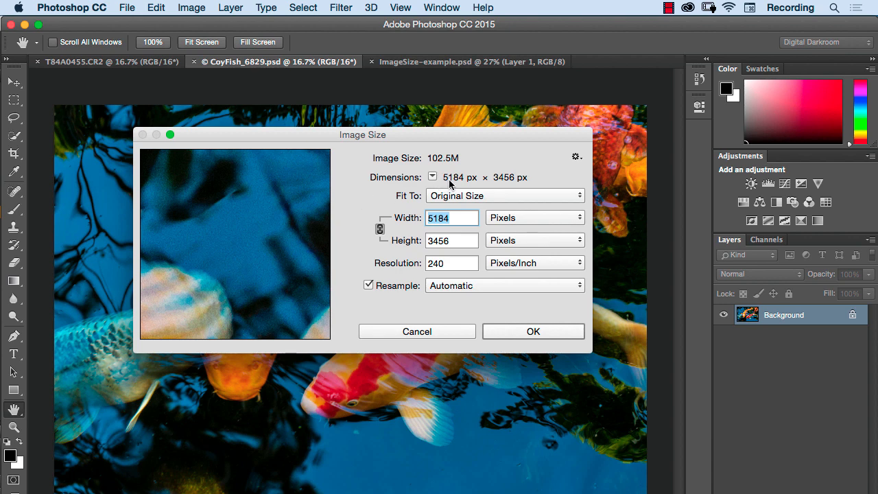
pyautogui.moveTo(471, 183)
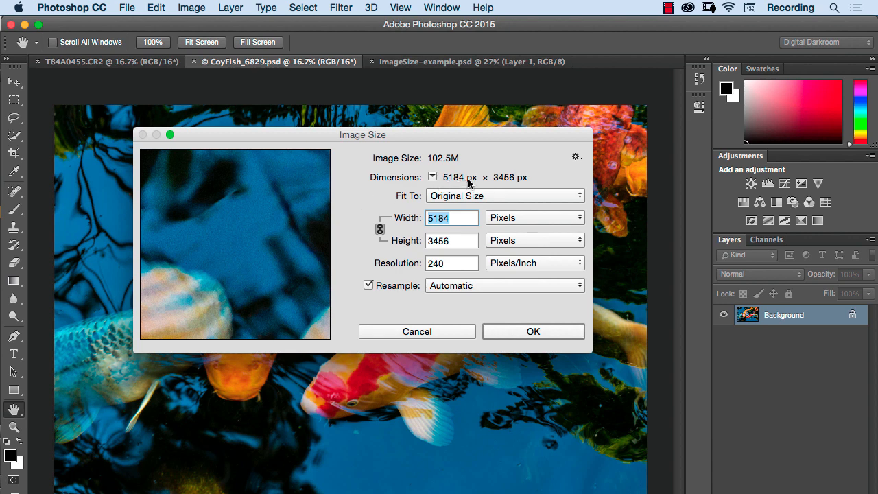
pyautogui.moveTo(508, 185)
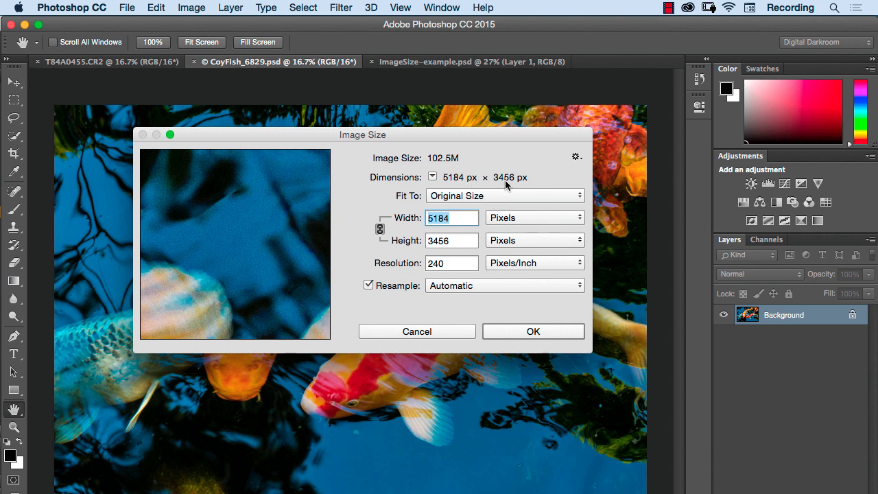
pyautogui.moveTo(537, 183)
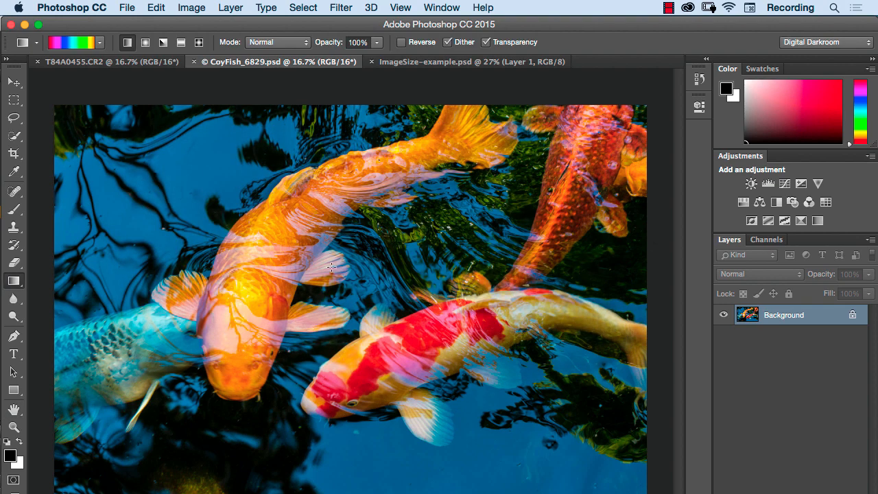
# Bring up Image Size for the macaw photo T84A0455.CR2, 5472 × 3648 px at 300 ppi.
pyautogui.click(107, 61)
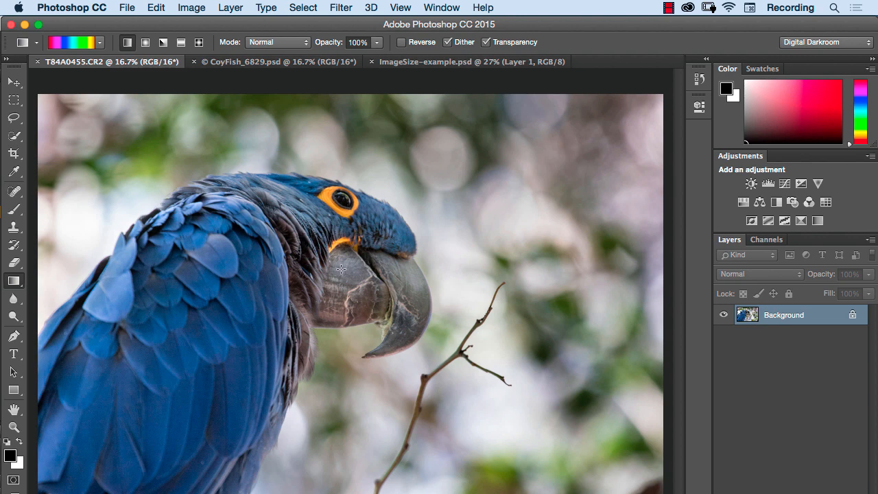
pyautogui.moveTo(266, 212)
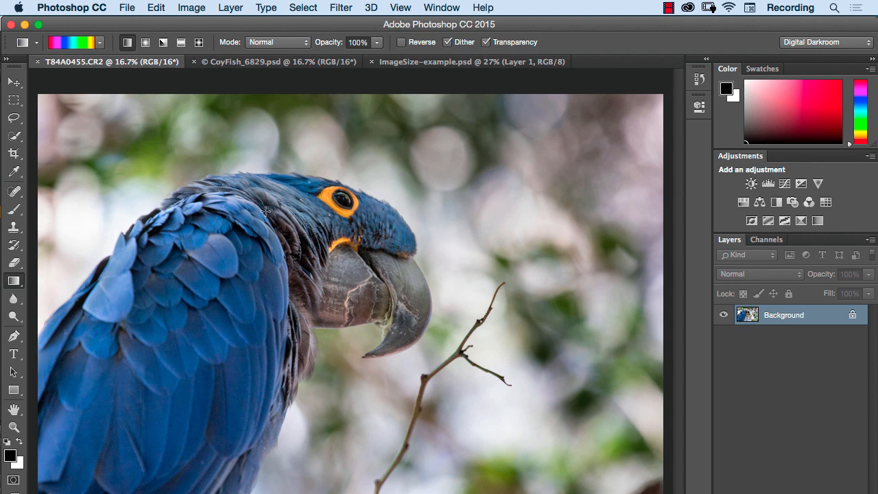
pyautogui.click(192, 8)
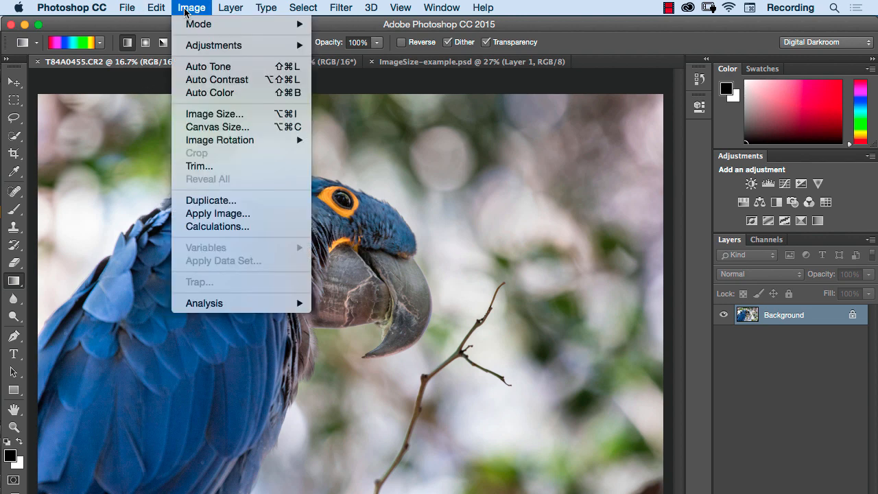
pyautogui.click(214, 112)
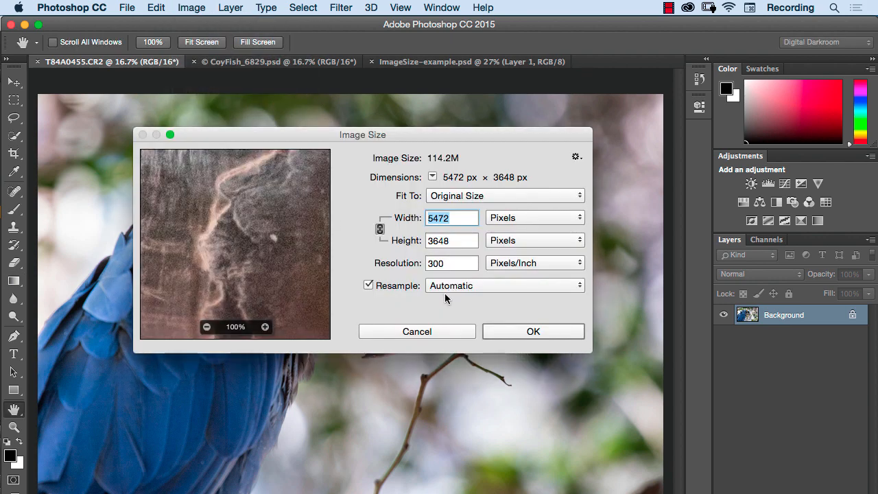
pyautogui.moveTo(345, 310)
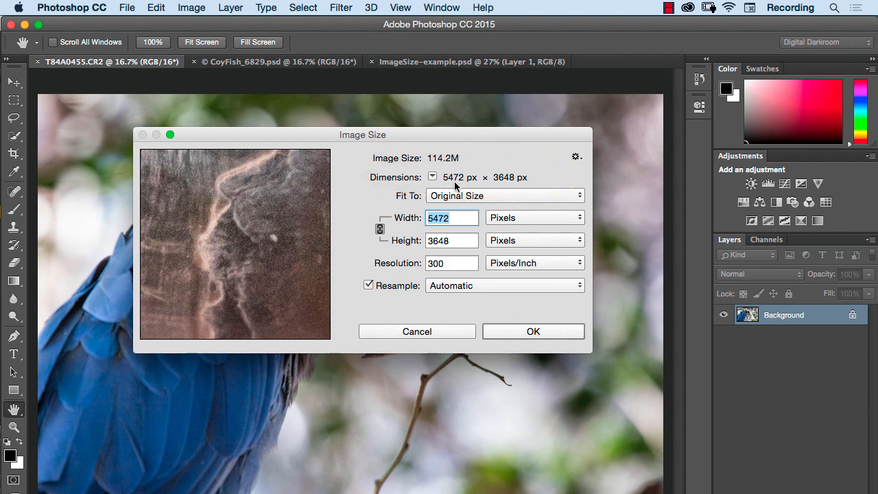
pyautogui.moveTo(377, 191)
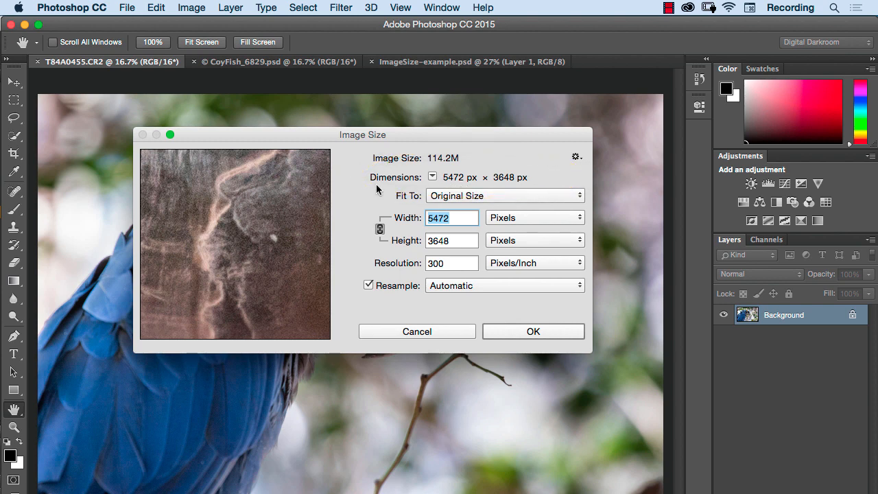
pyautogui.moveTo(357, 198)
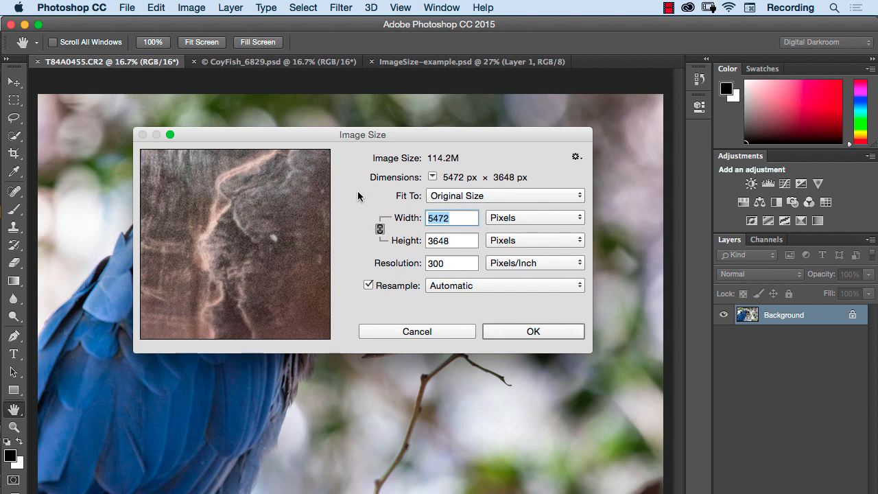
pyautogui.moveTo(542, 140)
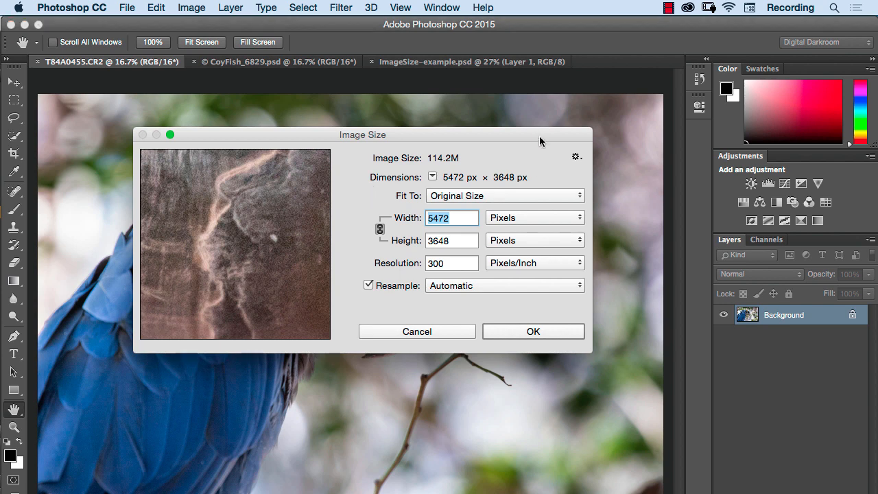
pyautogui.moveTo(544, 140)
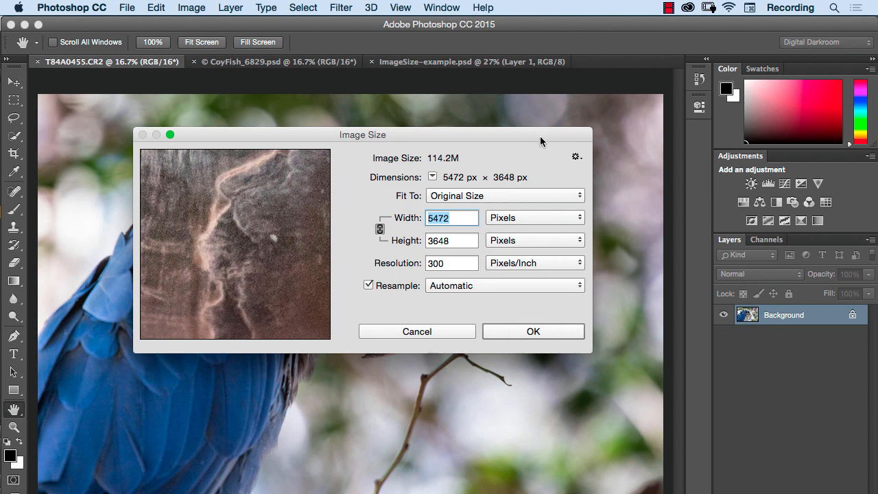
pyautogui.moveTo(538, 142)
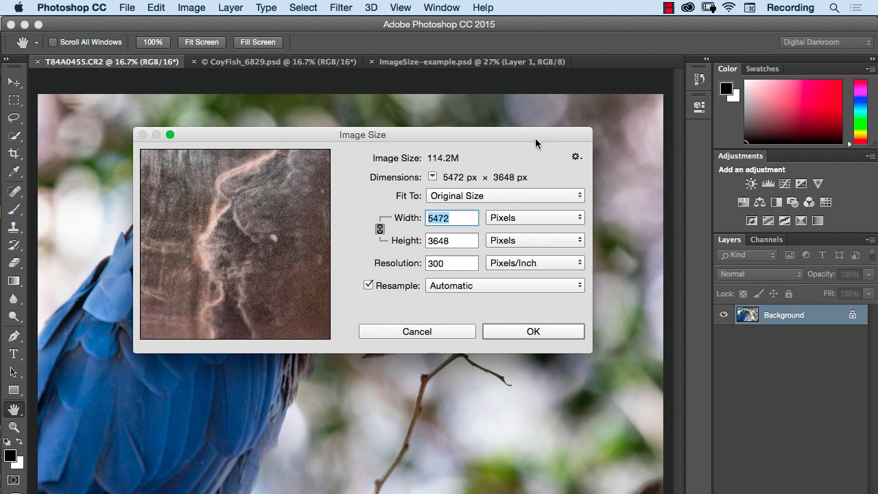
pyautogui.moveTo(536, 144)
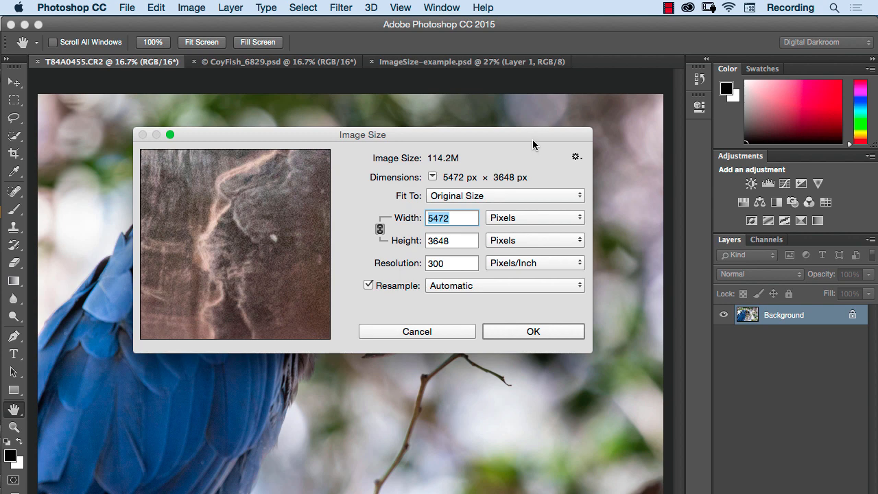
pyautogui.moveTo(537, 143)
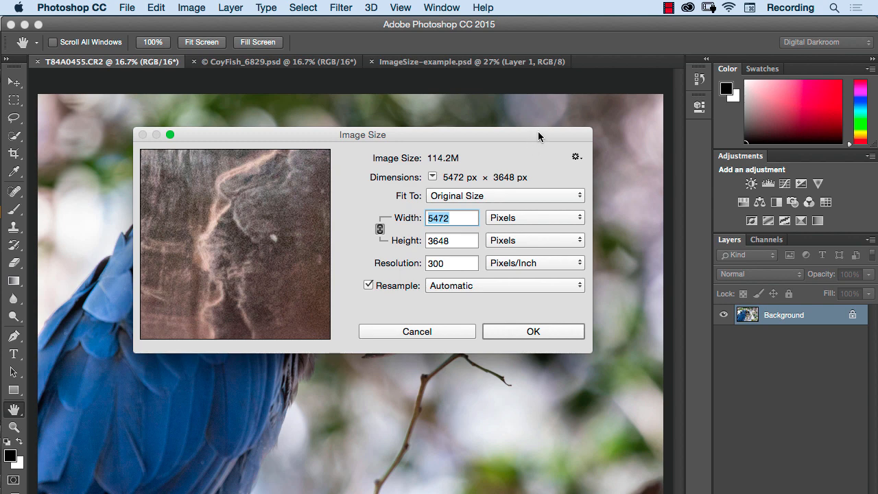
pyautogui.moveTo(536, 139)
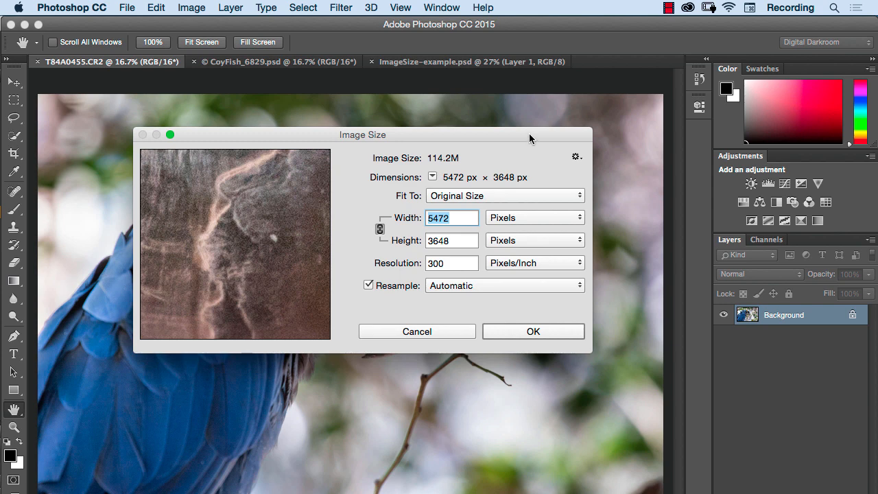
pyautogui.moveTo(522, 142)
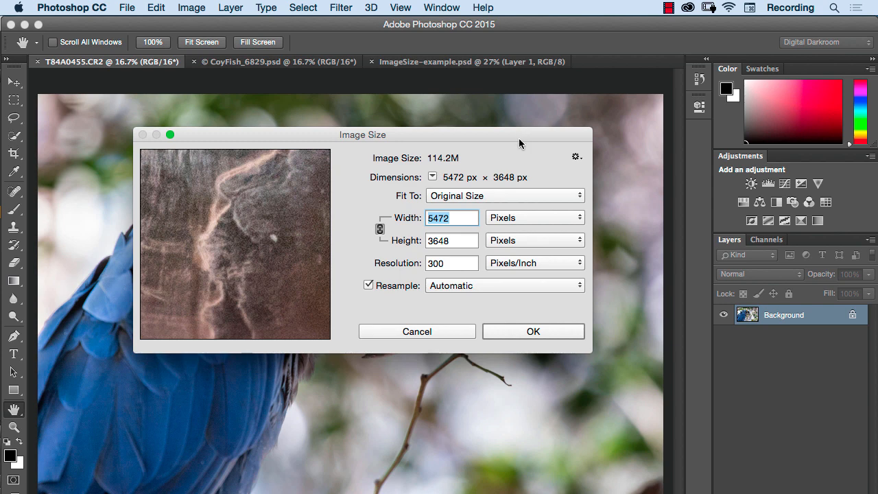
pyautogui.moveTo(528, 144)
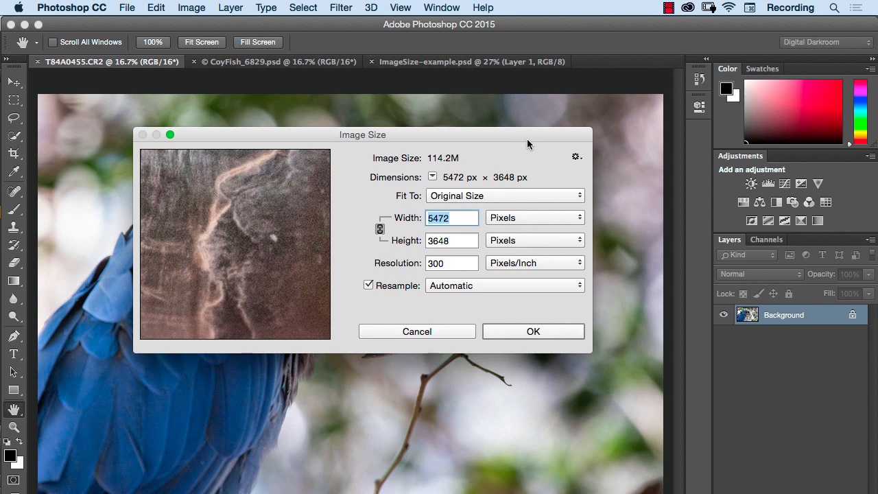
pyautogui.moveTo(516, 272)
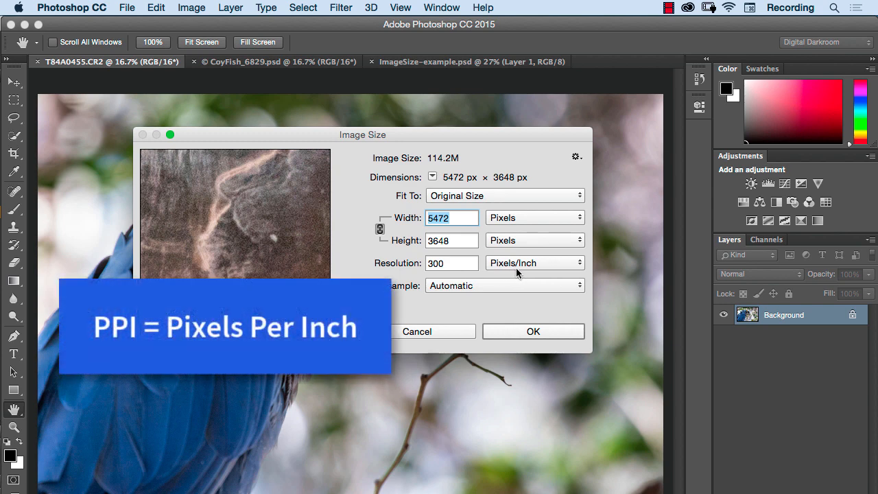
pyautogui.moveTo(349, 268)
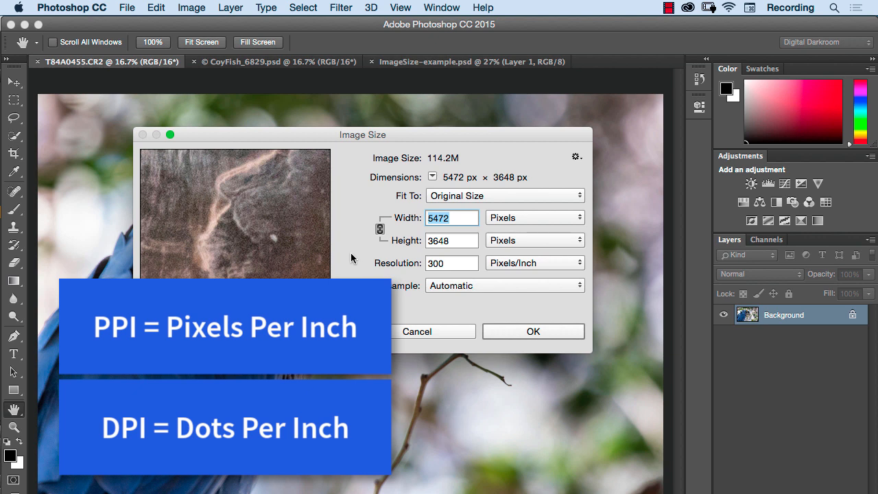
pyautogui.moveTo(356, 264)
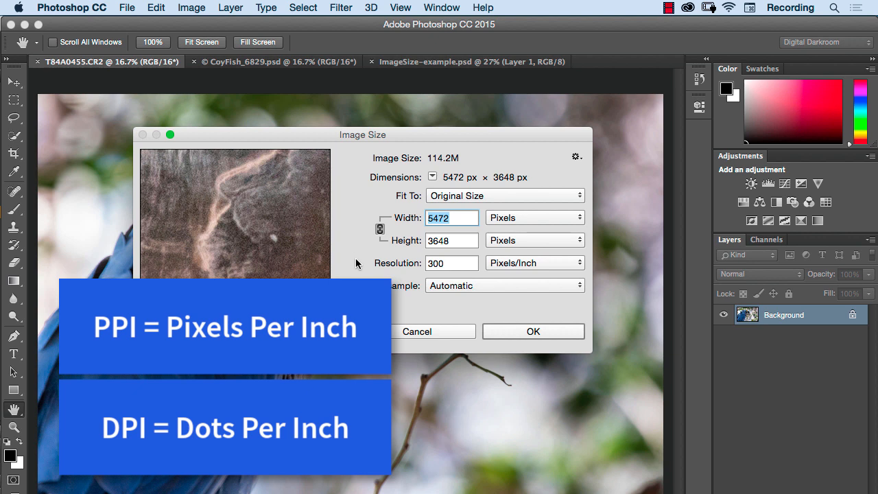
pyautogui.moveTo(352, 260)
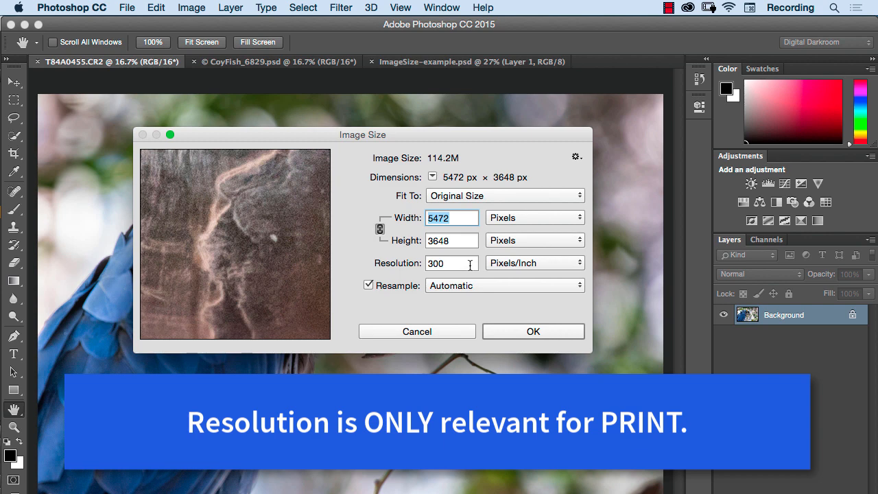
pyautogui.moveTo(543, 180)
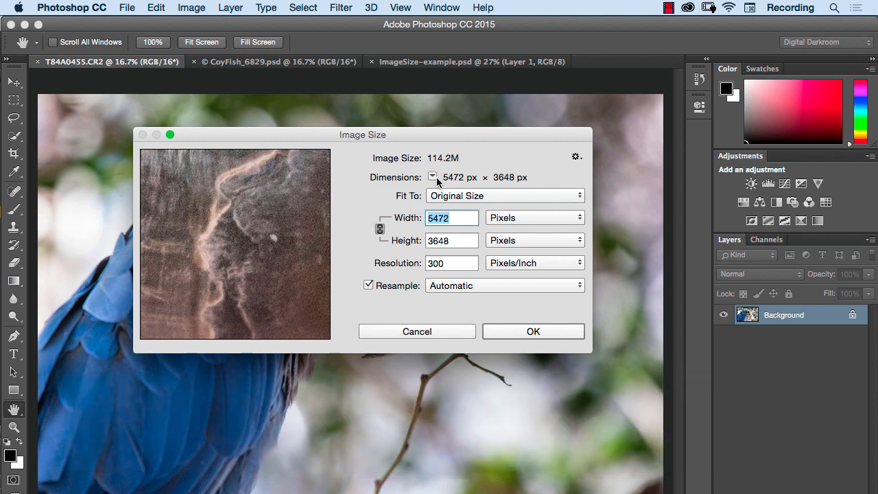
pyautogui.moveTo(452, 275)
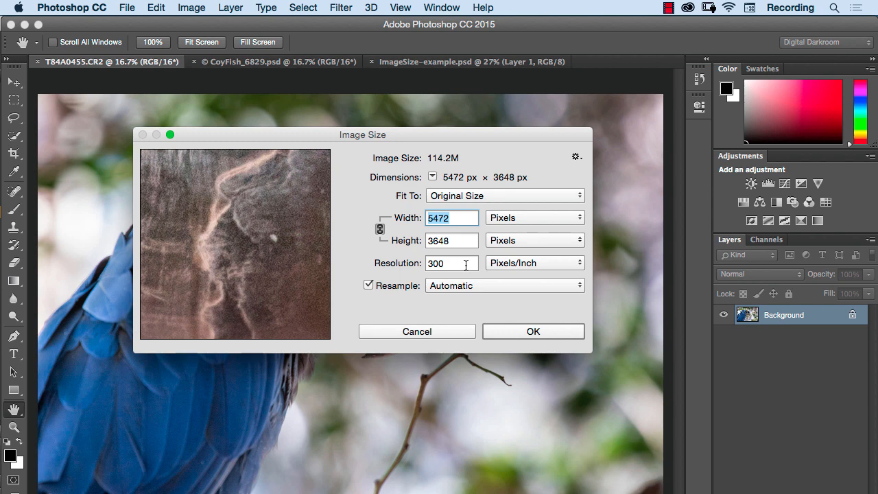
pyautogui.moveTo(450, 264)
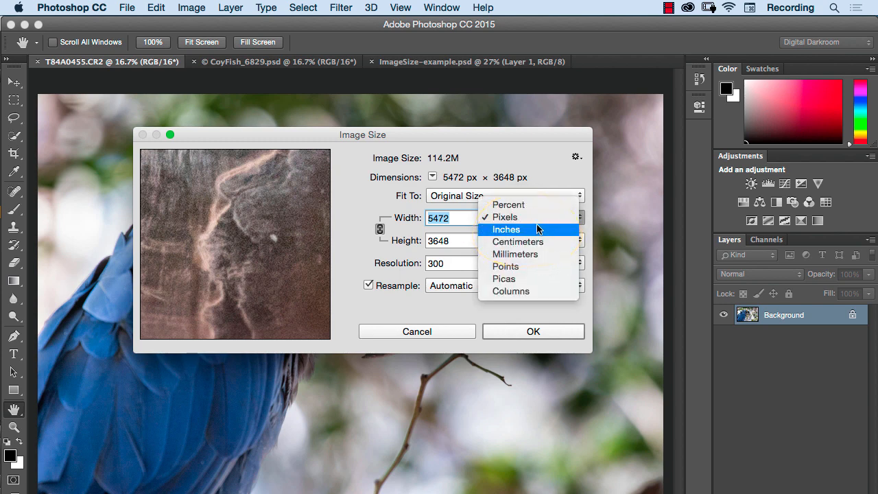
# Check the width units dropdown before leaving the parrot photo unresized.
pyautogui.click(507, 229)
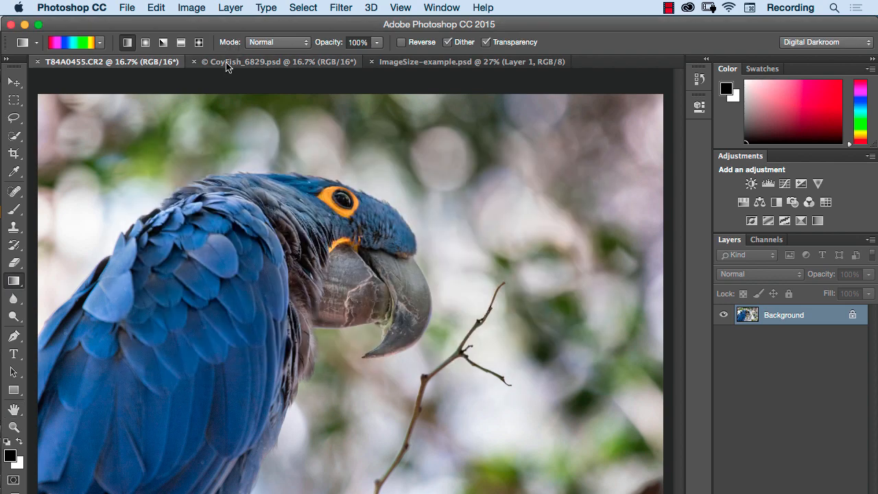
# Return to the CoyFish document and head to its Image Size settings.
pyautogui.click(274, 62)
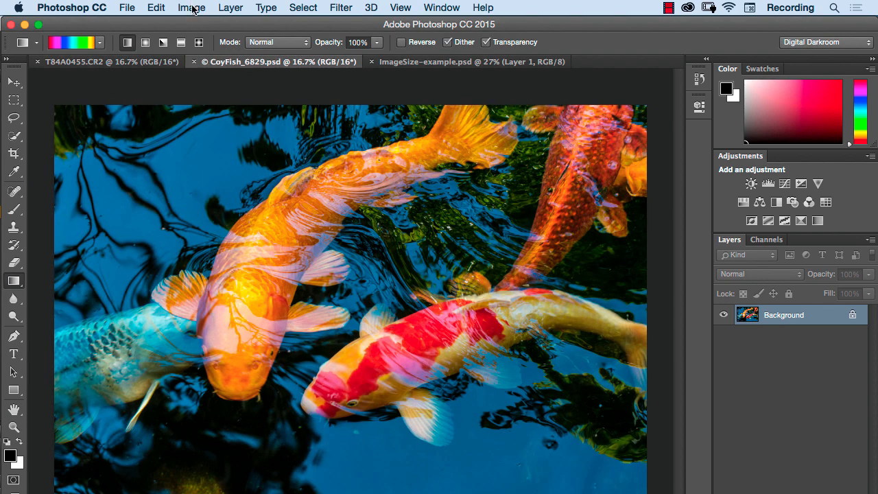
pyautogui.click(192, 8)
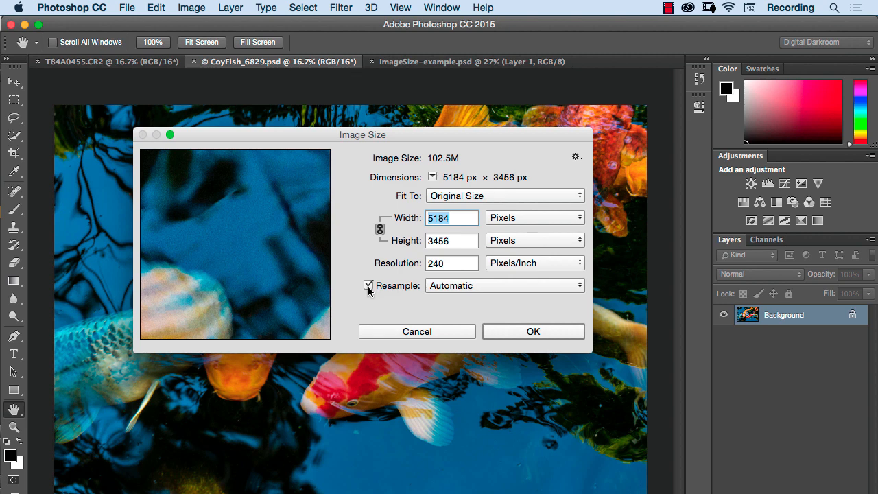
pyautogui.moveTo(369, 285)
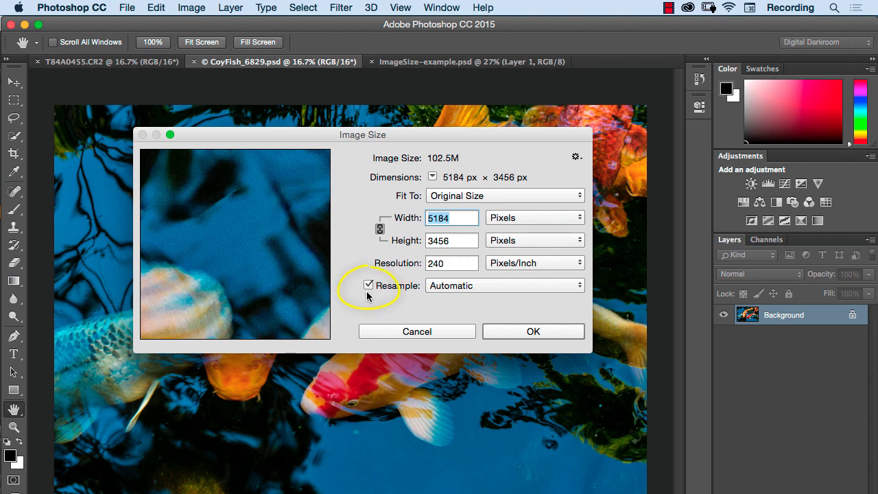
# With Resample off, try 72 ppi then set 300 ppi, giving 17.28 × 11.52 inches.
pyautogui.click(369, 285)
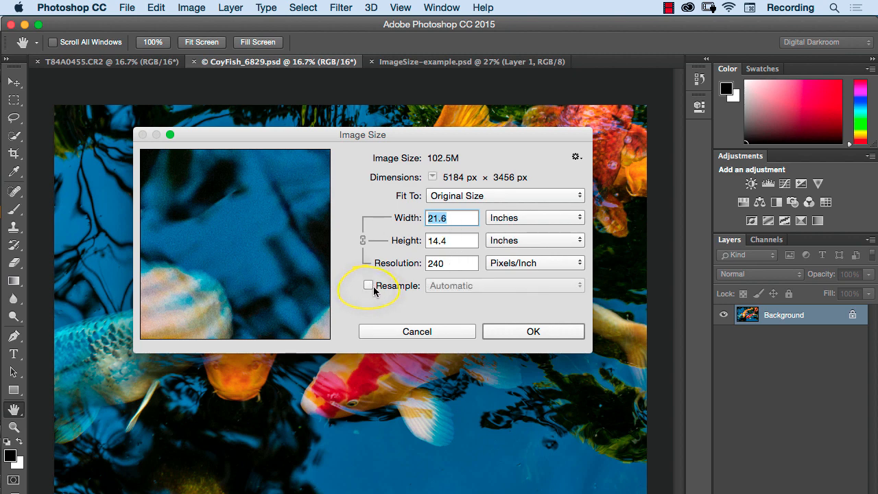
pyautogui.moveTo(458, 253)
pyautogui.write('3')
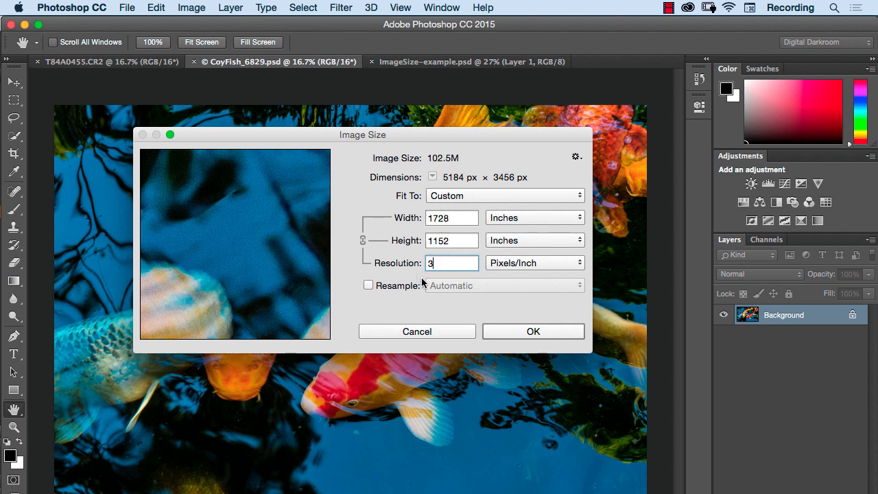
pyautogui.write('00')
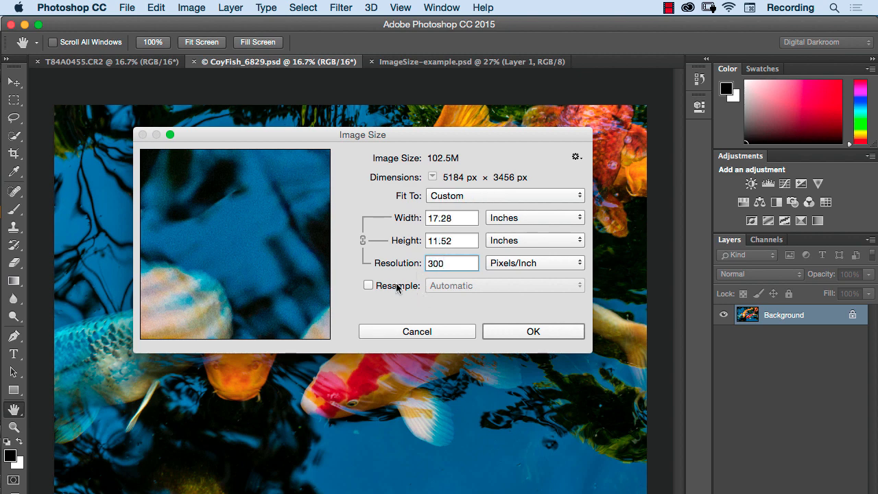
pyautogui.click(452, 264)
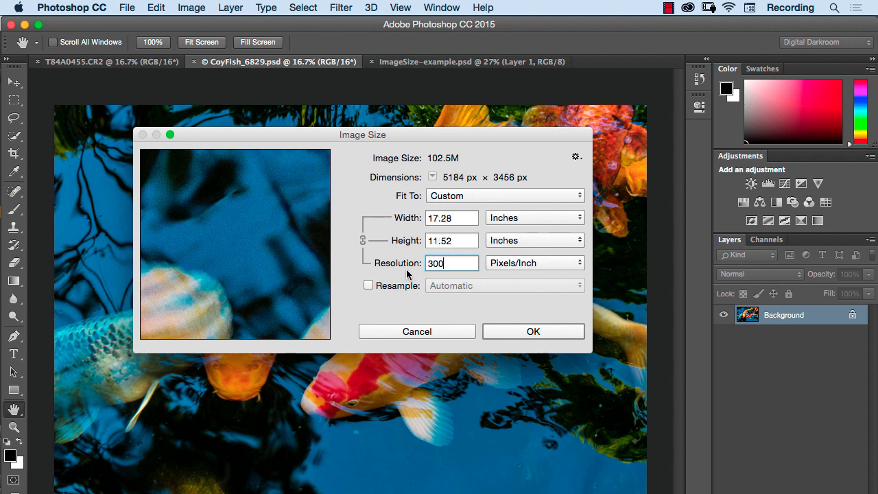
pyautogui.moveTo(401, 170)
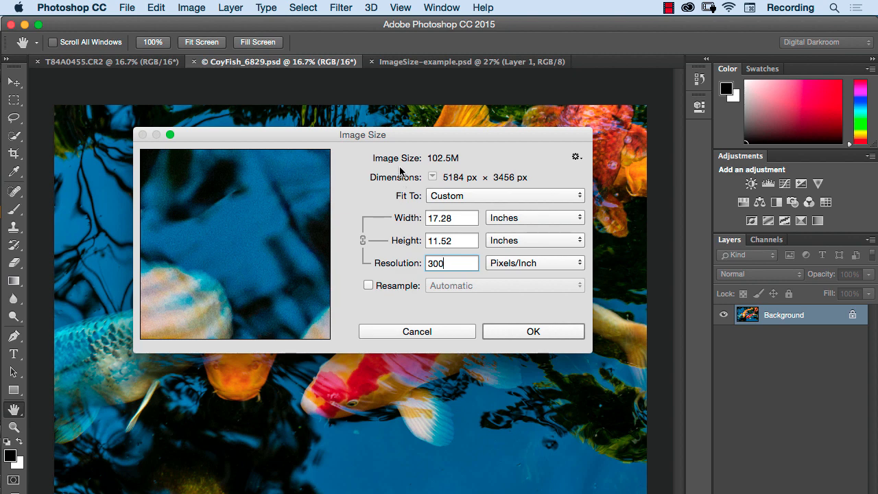
pyautogui.moveTo(434, 275)
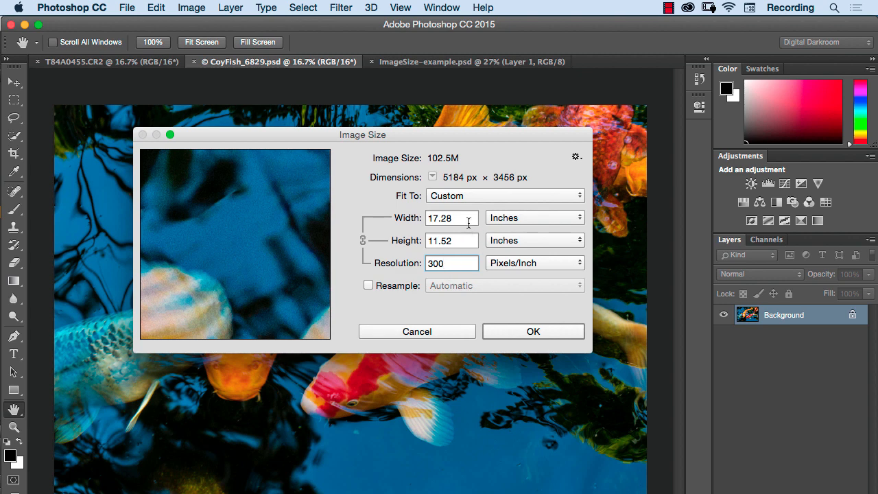
pyautogui.click(452, 263)
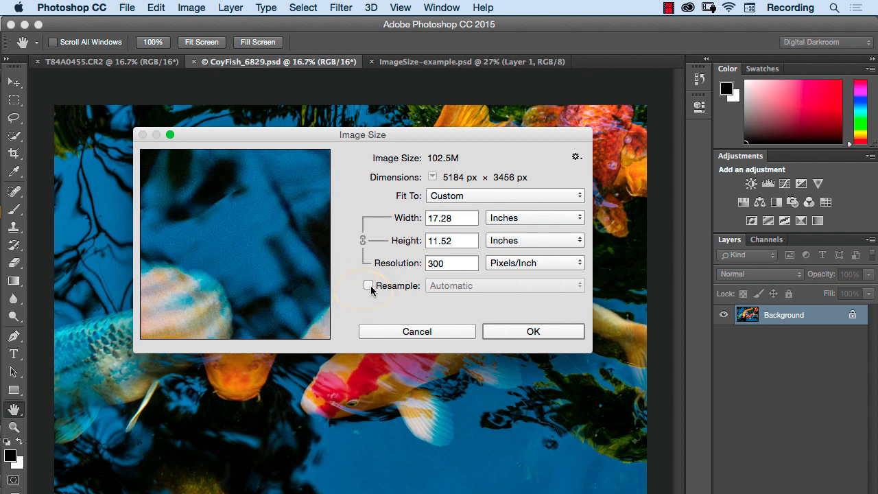
pyautogui.moveTo(371, 291)
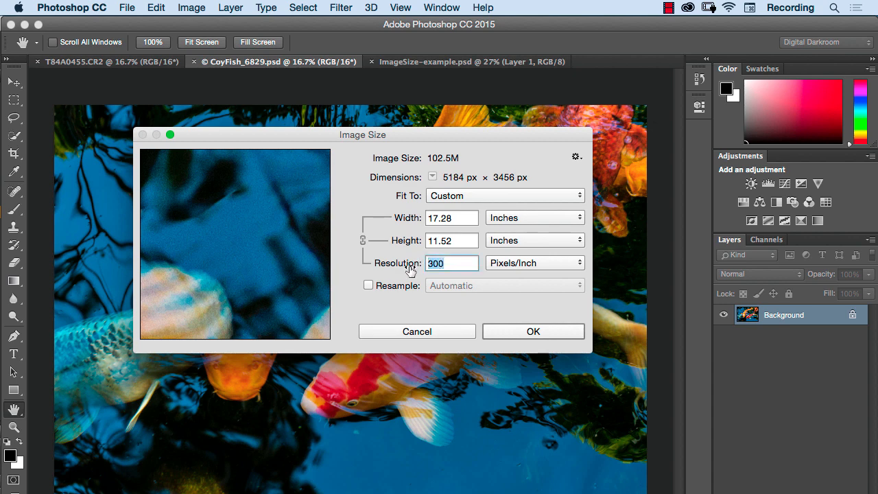
pyautogui.write('72')
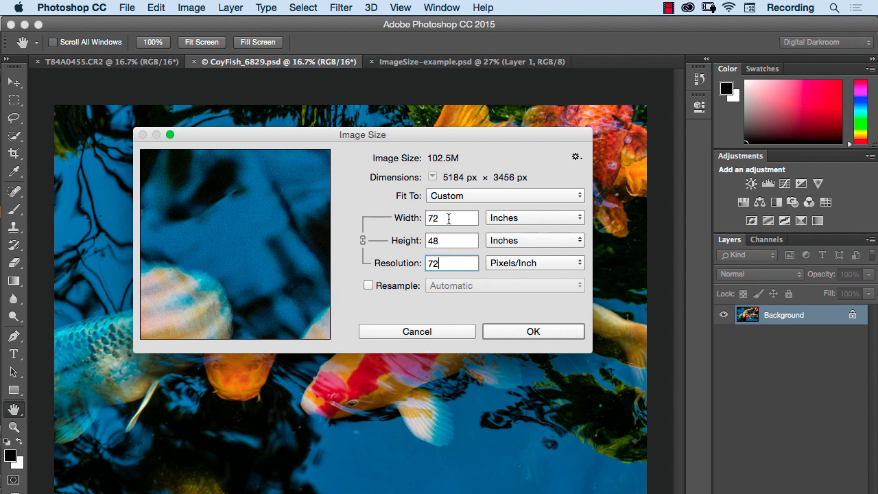
pyautogui.moveTo(524, 181)
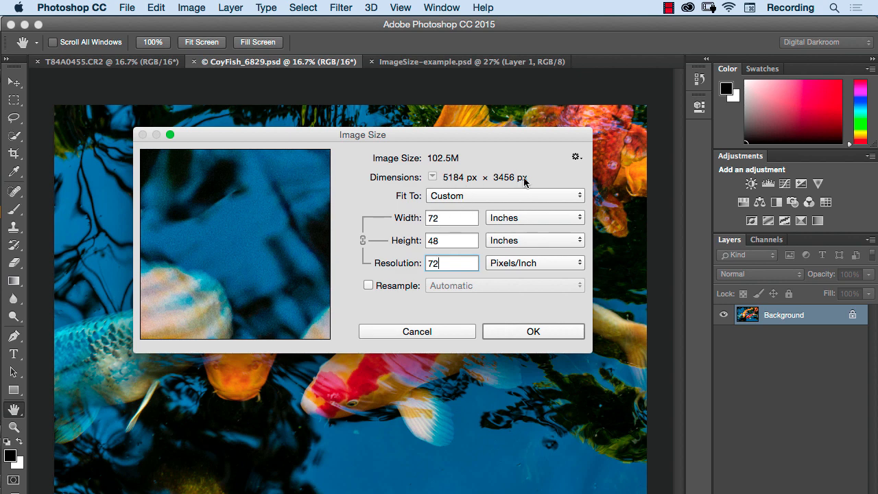
pyautogui.moveTo(536, 181)
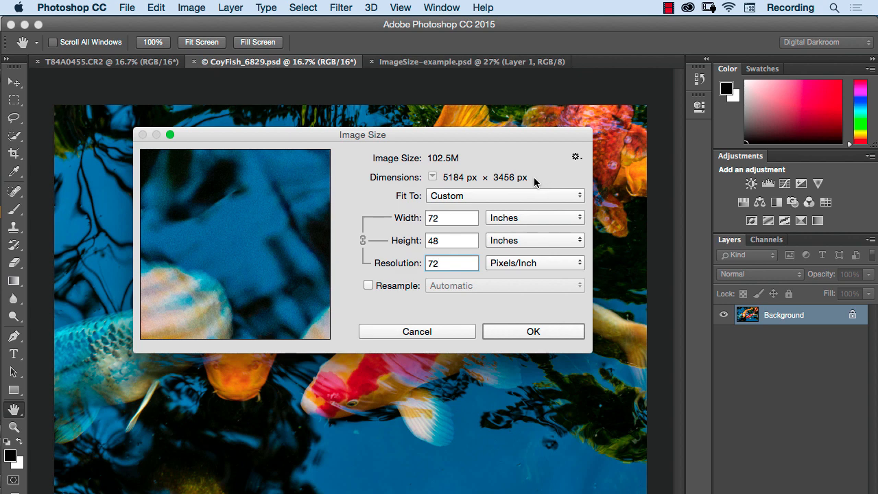
pyautogui.moveTo(534, 179)
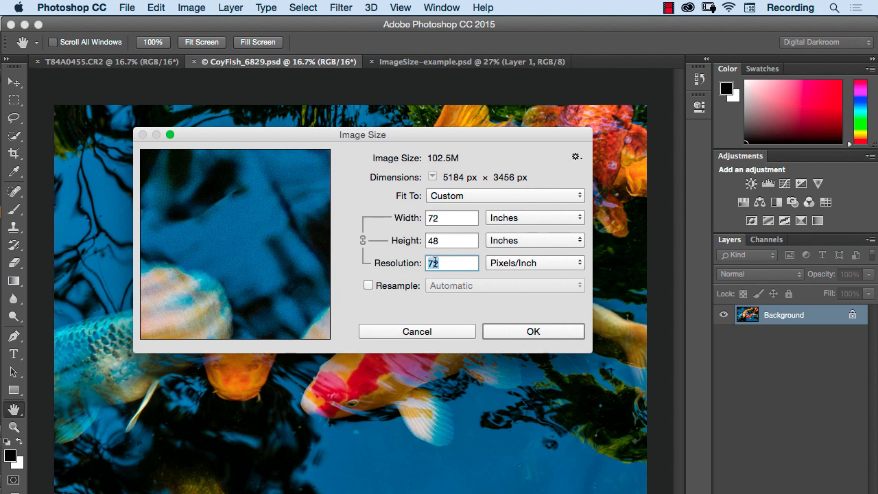
pyautogui.write('300')
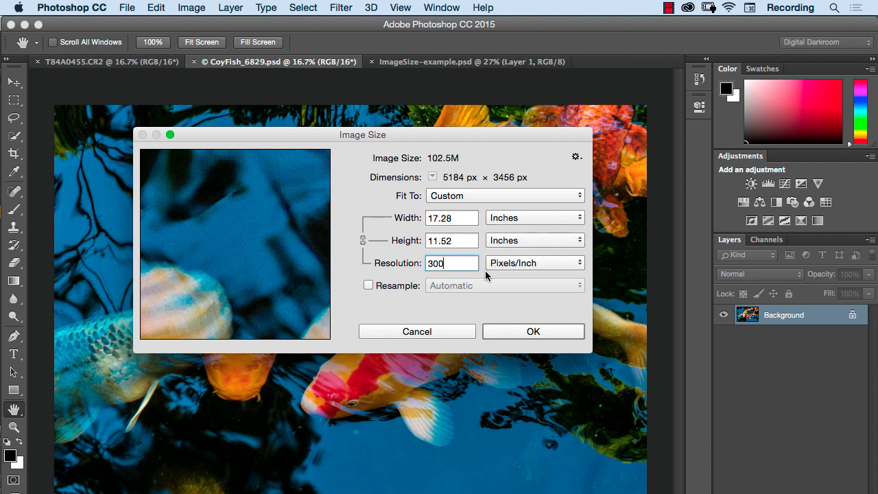
pyautogui.moveTo(549, 173)
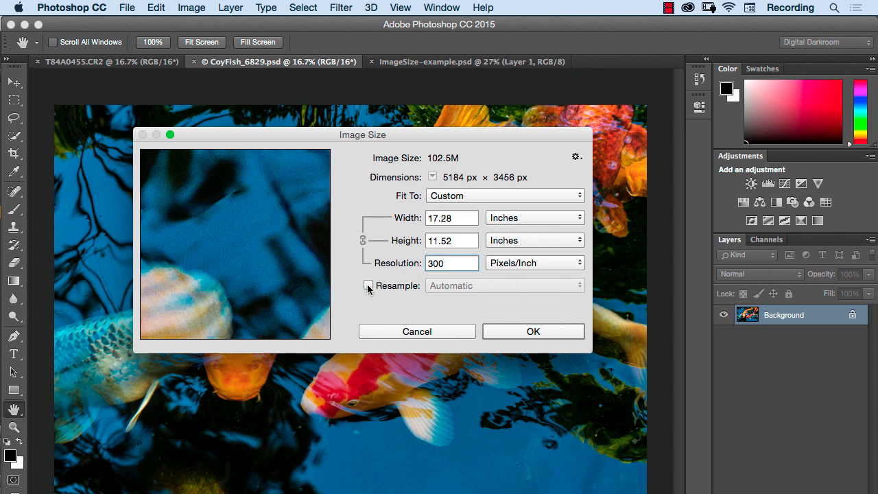
# Re-enable Resample and keep the resolution at 300 ppi, 5184 × 3456 px.
pyautogui.click(368, 286)
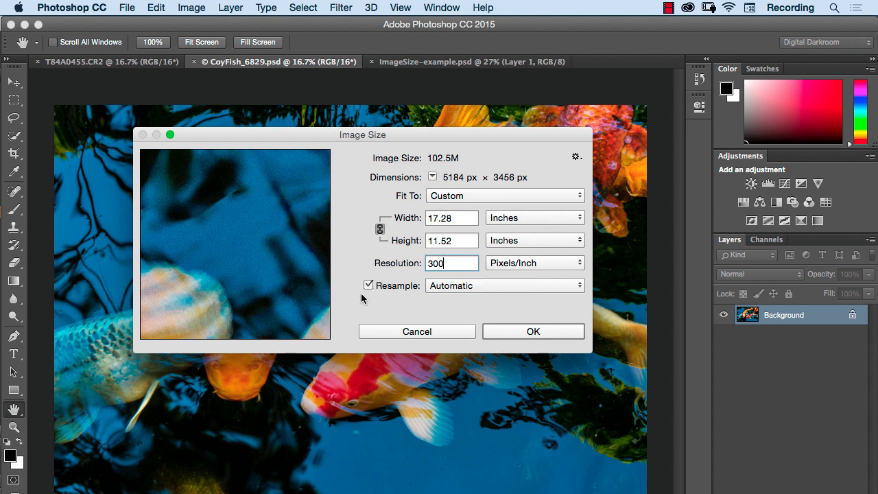
pyautogui.moveTo(530, 199)
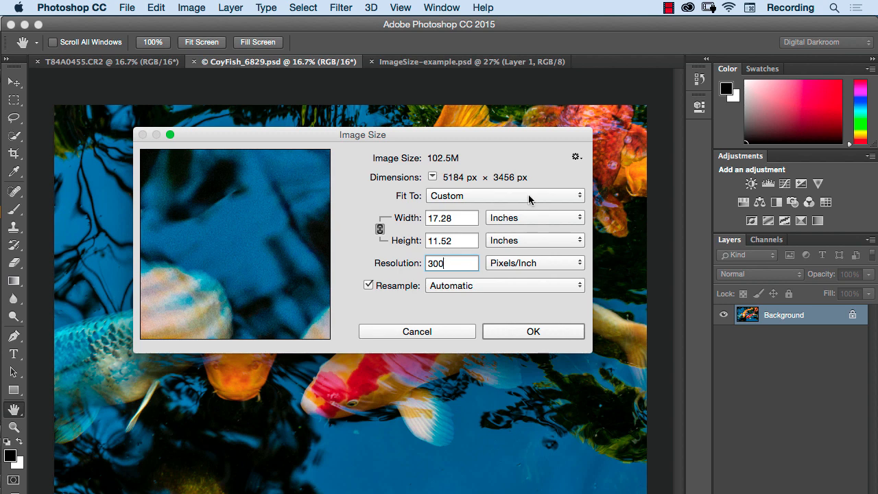
pyautogui.moveTo(484, 227)
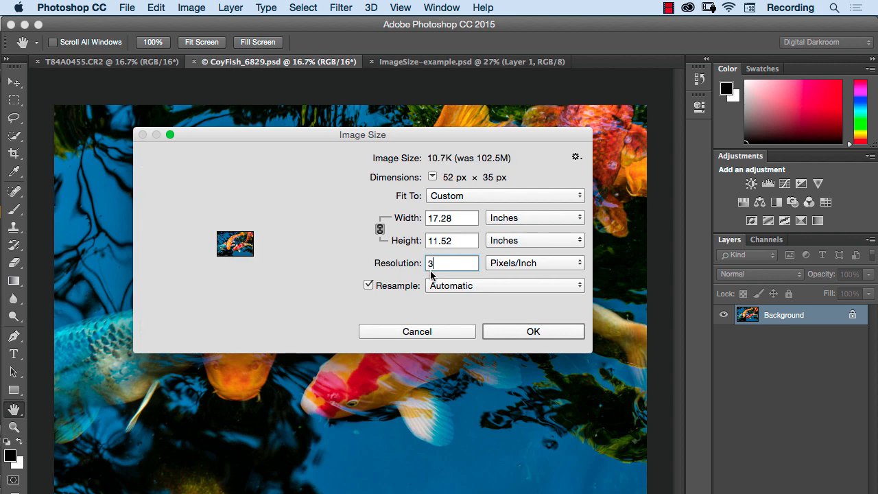
pyautogui.write('00')
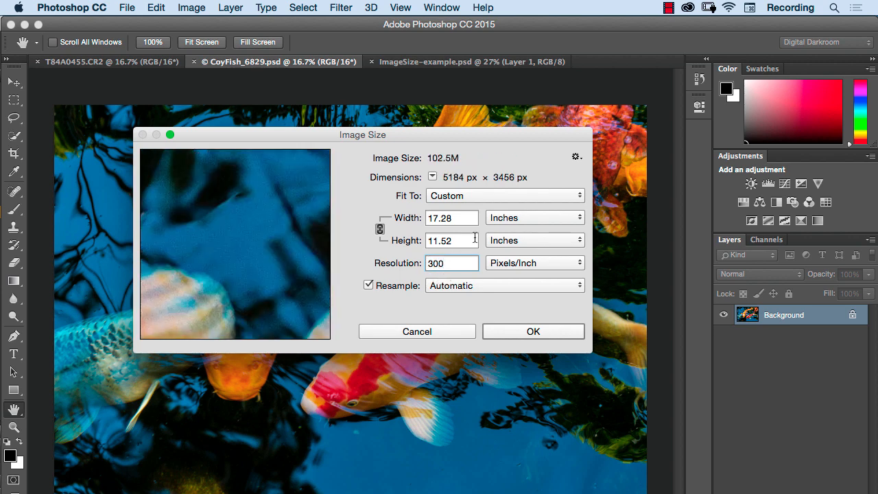
pyautogui.moveTo(428, 228)
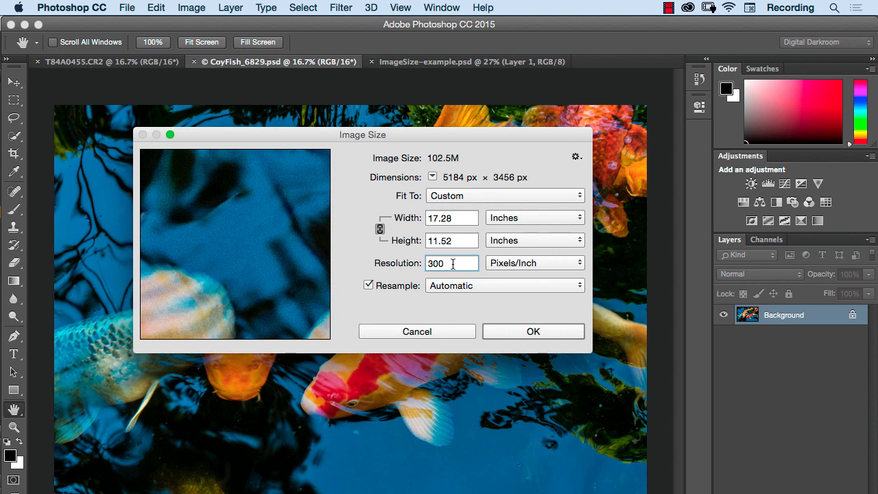
pyautogui.moveTo(453, 263)
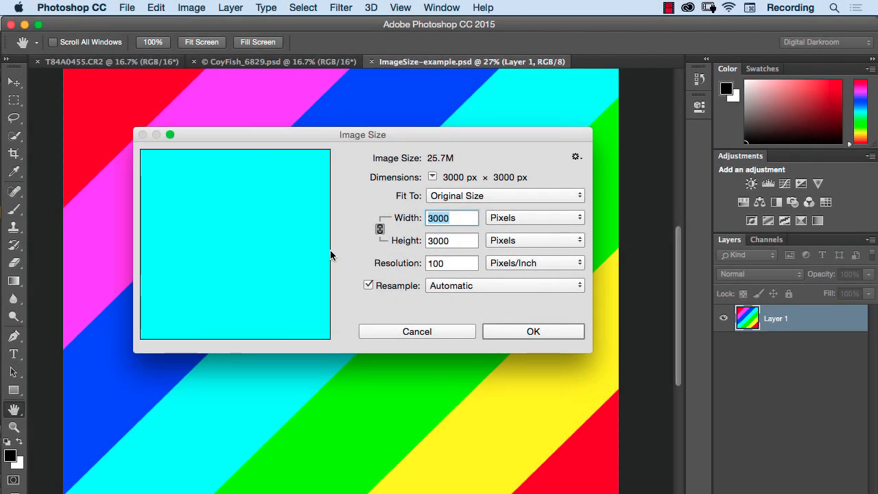
pyautogui.moveTo(348, 267)
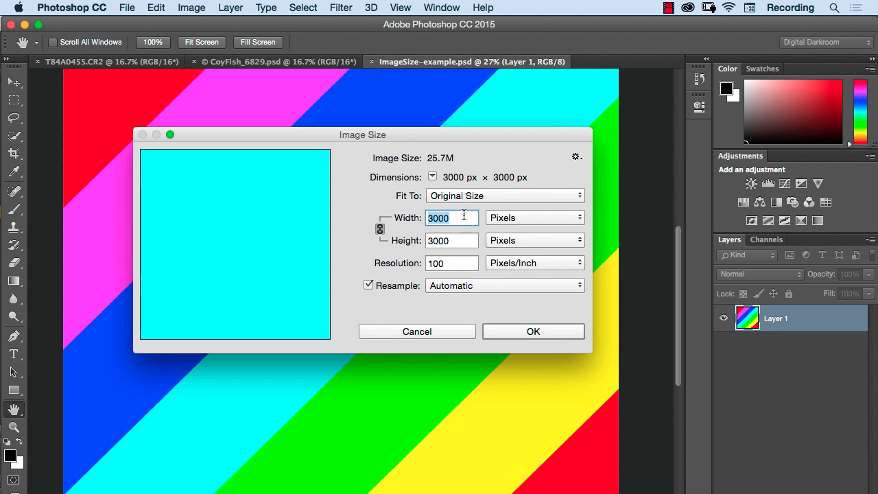
pyautogui.moveTo(510, 180)
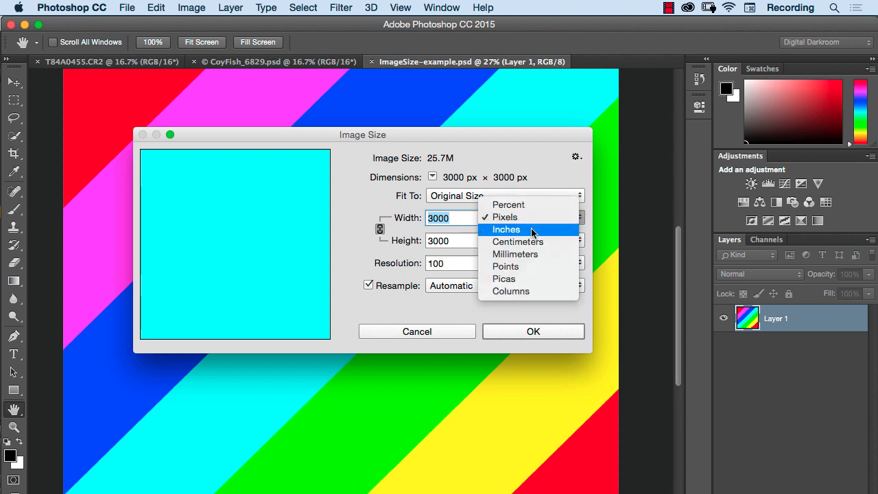
# Show the striped image in inches with Resample off: 10 × 10 in at 300 ppi.
pyautogui.click(506, 229)
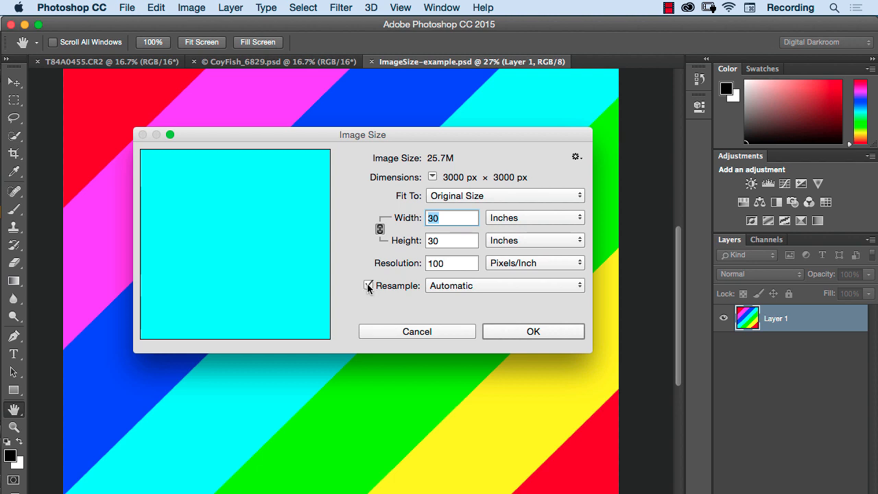
pyautogui.click(369, 285)
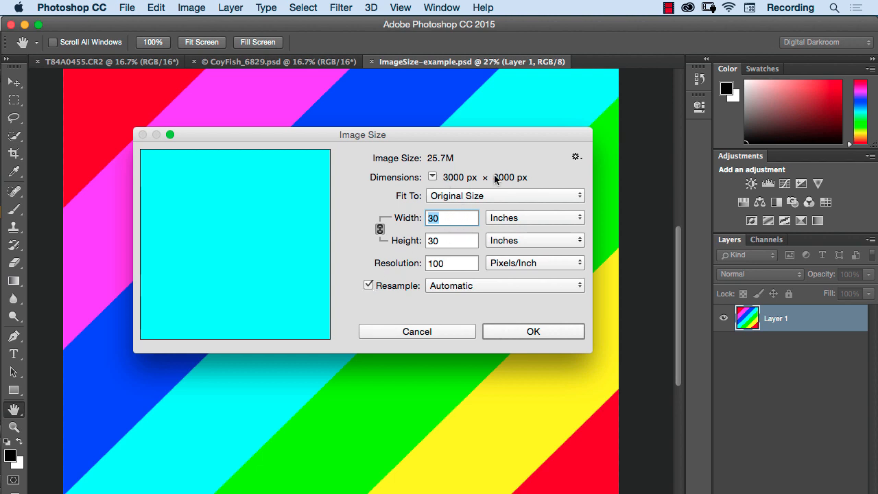
pyautogui.click(369, 285)
pyautogui.write('300')
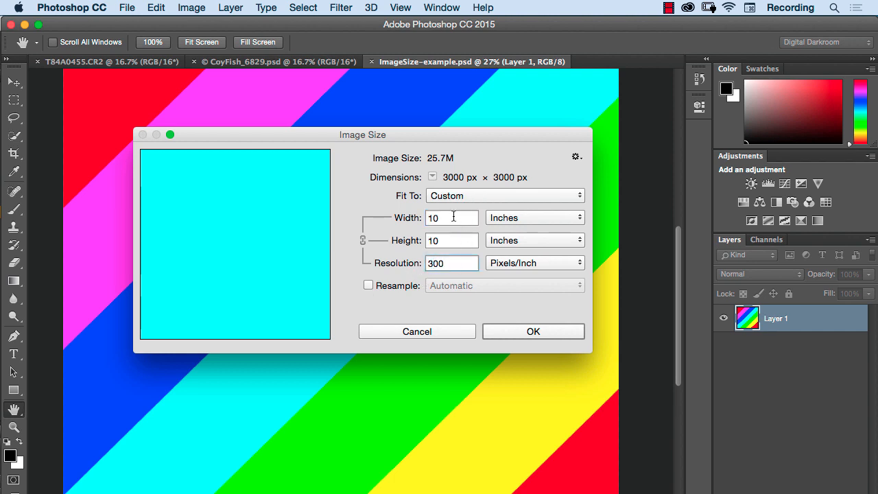
pyautogui.click(452, 263)
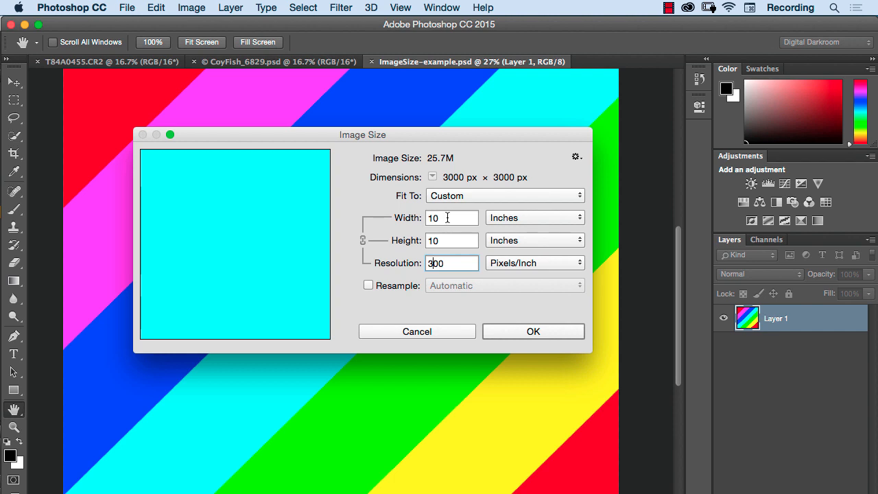
pyautogui.moveTo(450, 229)
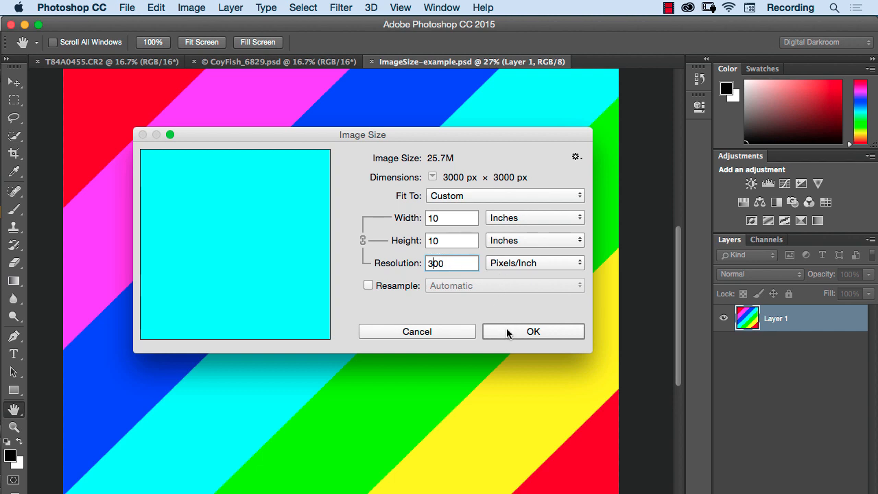
pyautogui.click(533, 331)
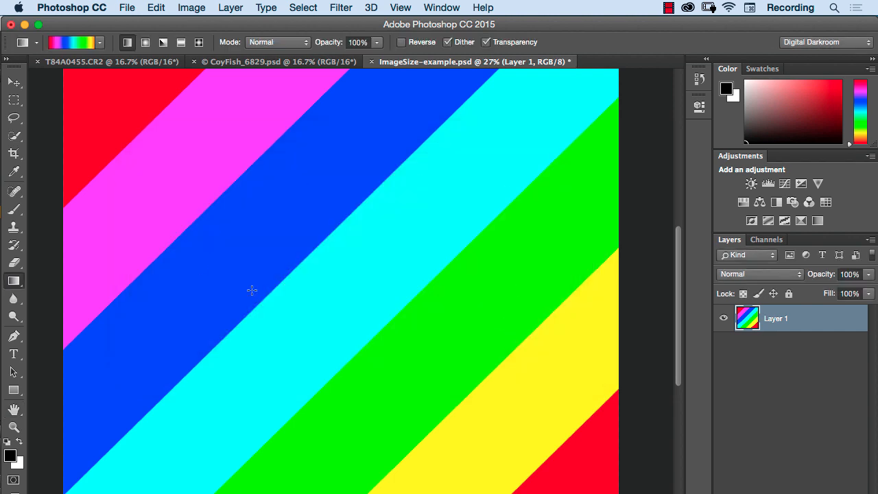
pyautogui.moveTo(382, 249)
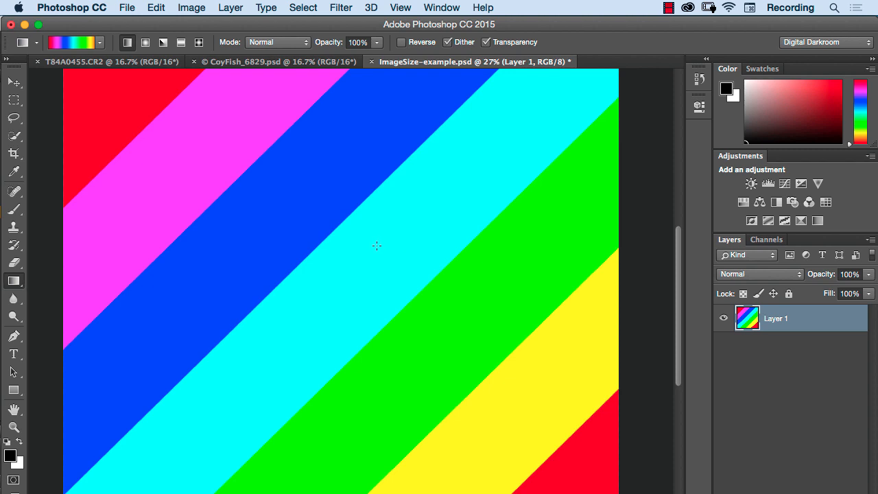
pyautogui.moveTo(383, 243)
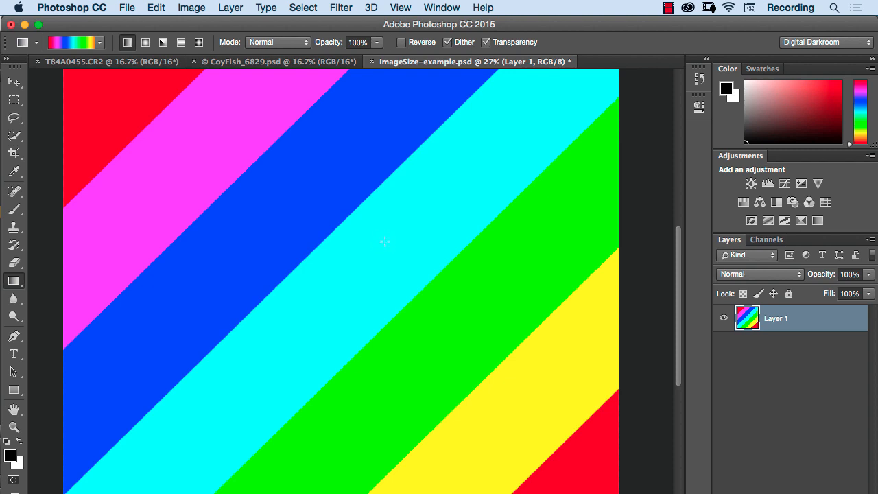
pyautogui.moveTo(322, 177)
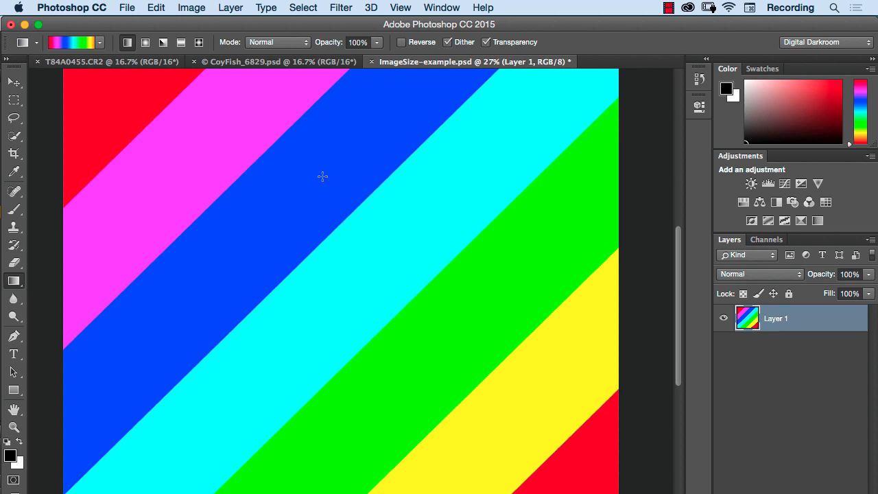
pyautogui.moveTo(327, 181)
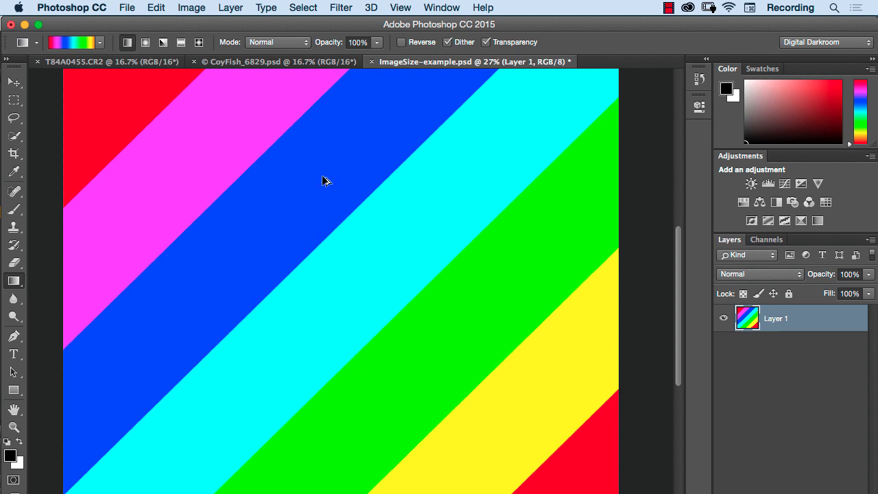
pyautogui.click(192, 9)
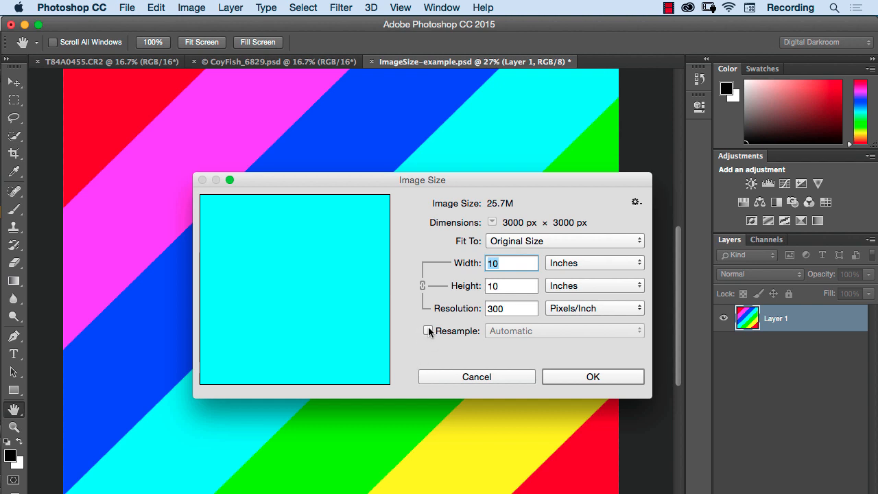
# With Resample on, set Width to 1 inch at 300 ppi and apply, making 300 × 300 px.
pyautogui.click(428, 331)
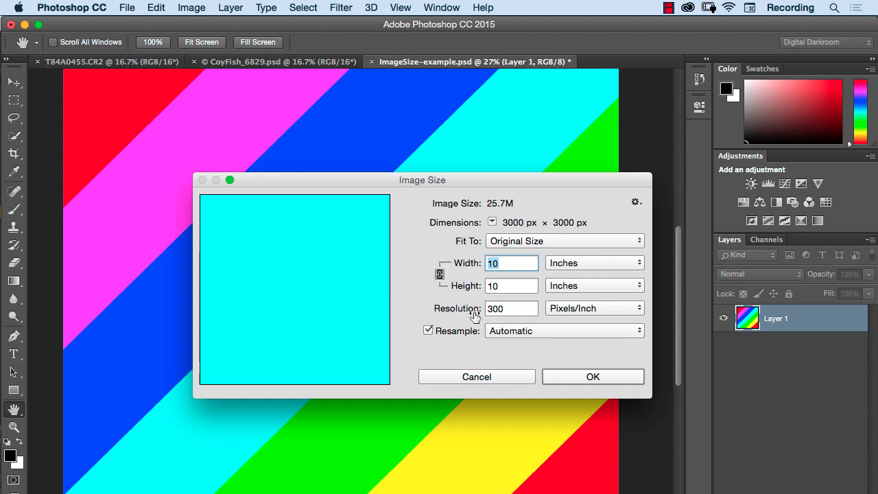
pyautogui.click(510, 308)
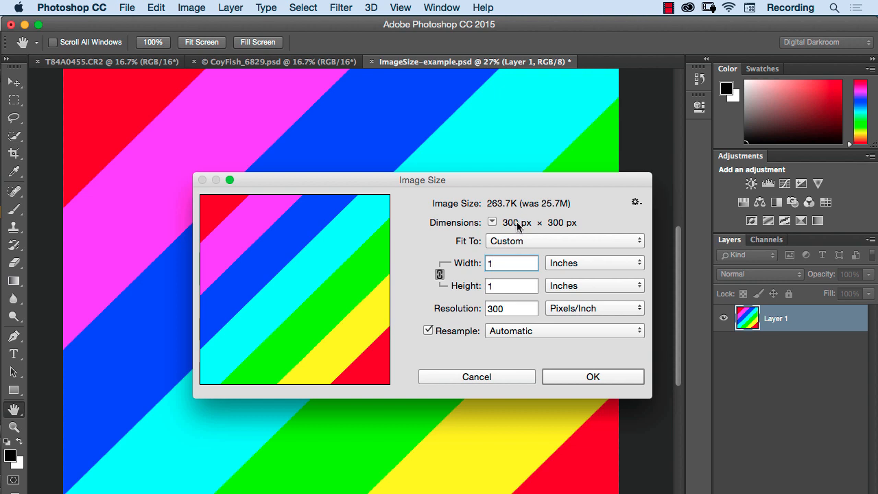
pyautogui.click(511, 264)
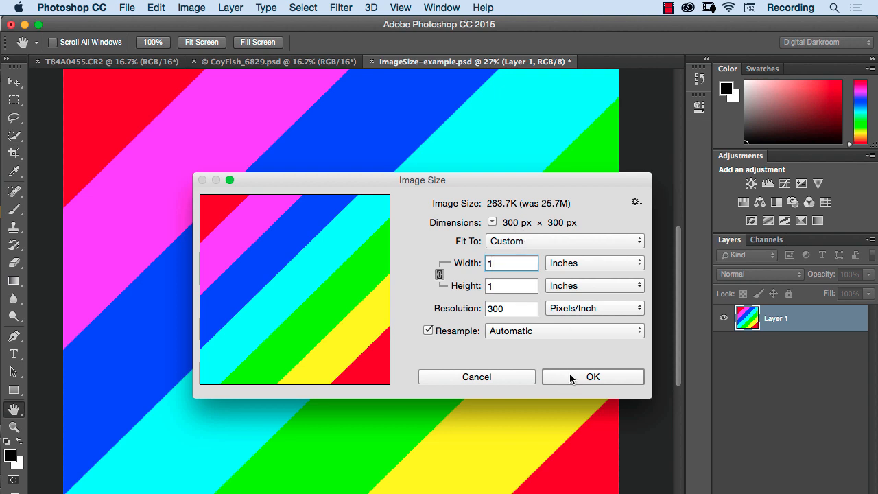
pyautogui.click(592, 376)
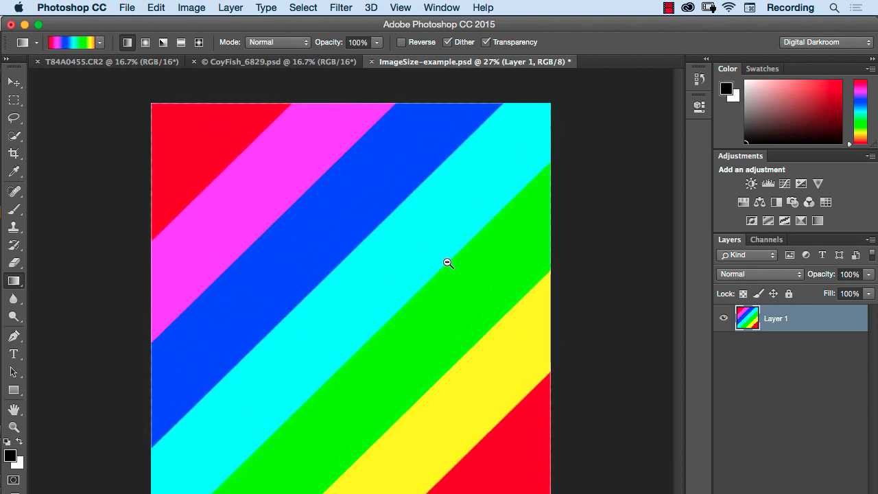
# Zoom in, then resample to 100 ppi and apply, making the image 100 × 100 px.
pyautogui.click(448, 263)
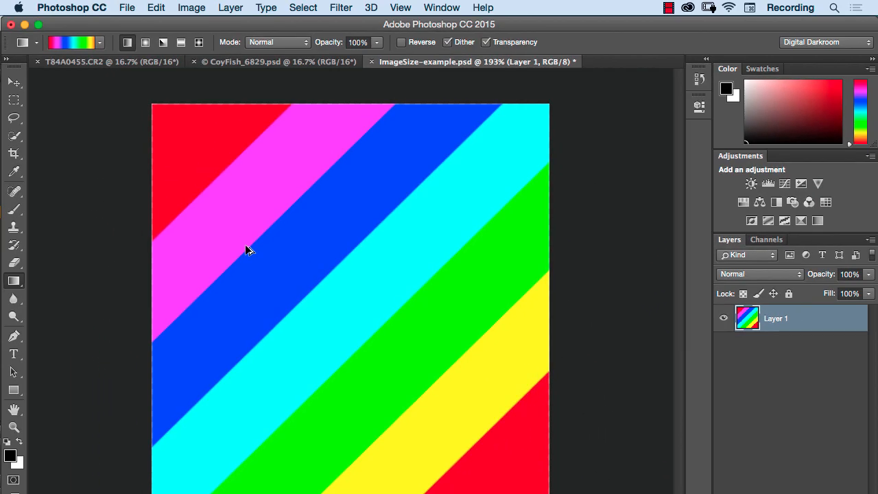
pyautogui.click(192, 8)
pyautogui.write('100')
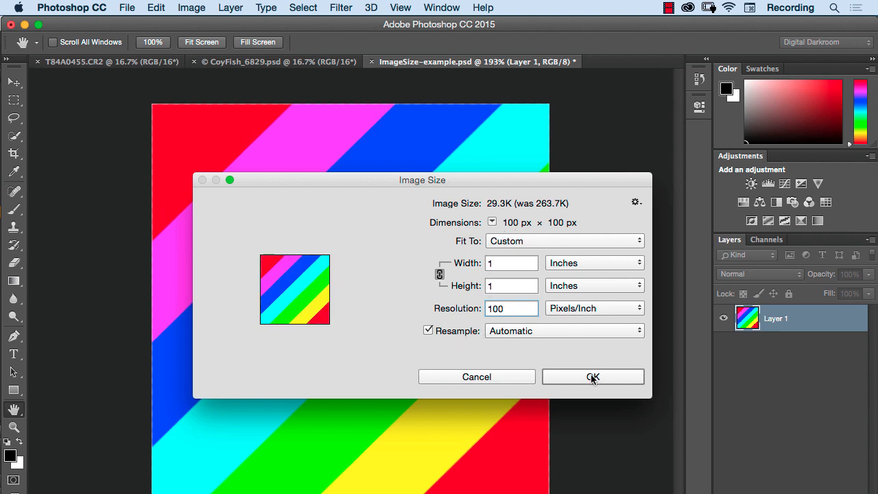
pyautogui.click(593, 376)
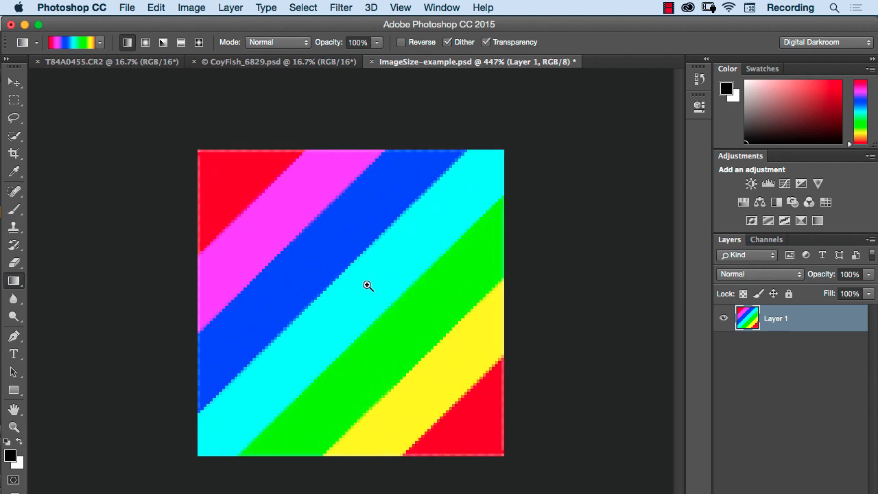
pyautogui.moveTo(329, 305)
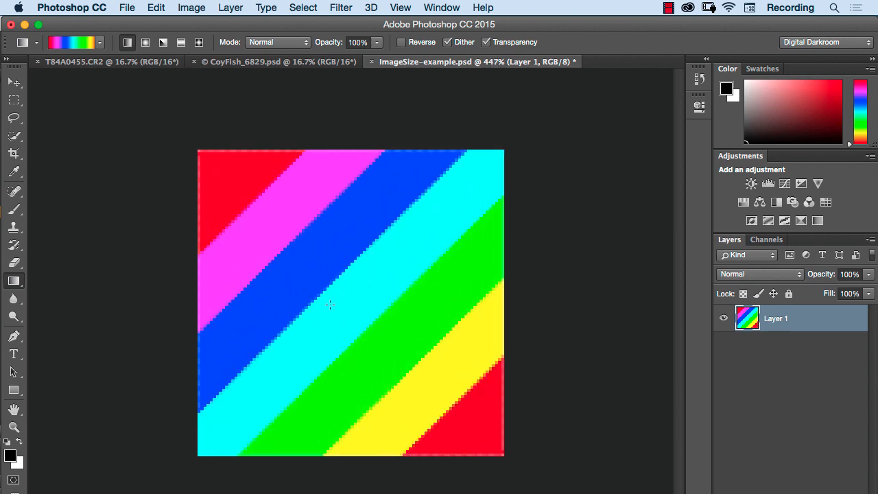
pyautogui.moveTo(365, 239)
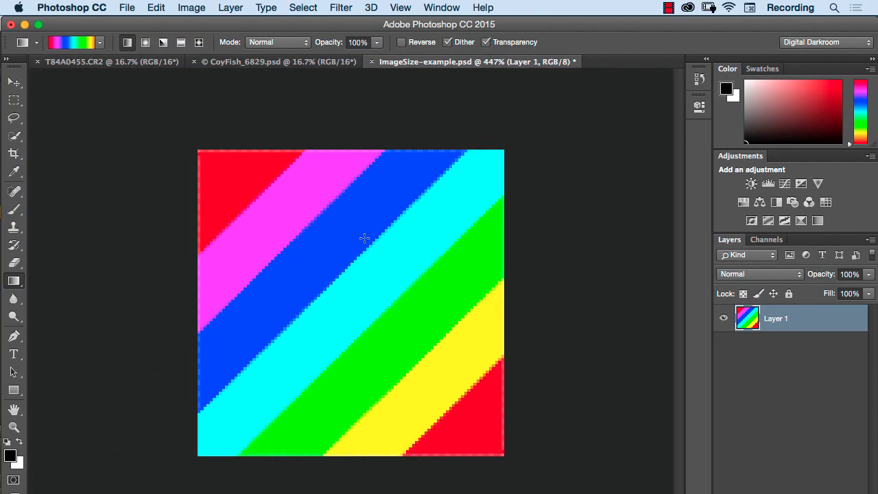
# Resample the image back up to 3000 × 3000 pixels via Image Size, with width in pixels.
pyautogui.click(192, 8)
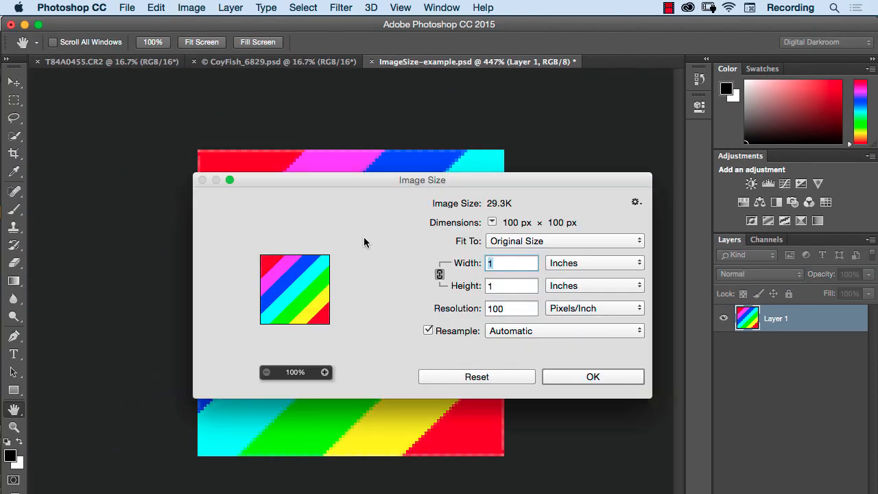
pyautogui.click(593, 264)
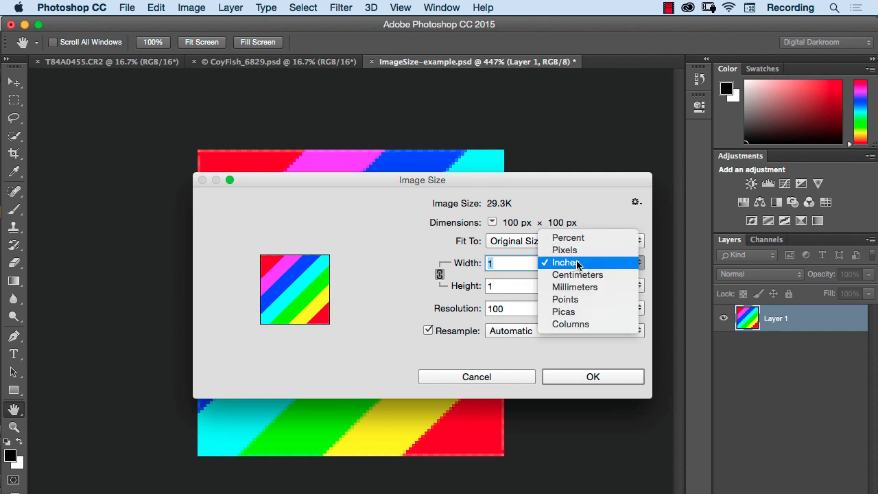
pyautogui.click(566, 250)
pyautogui.write('3000')
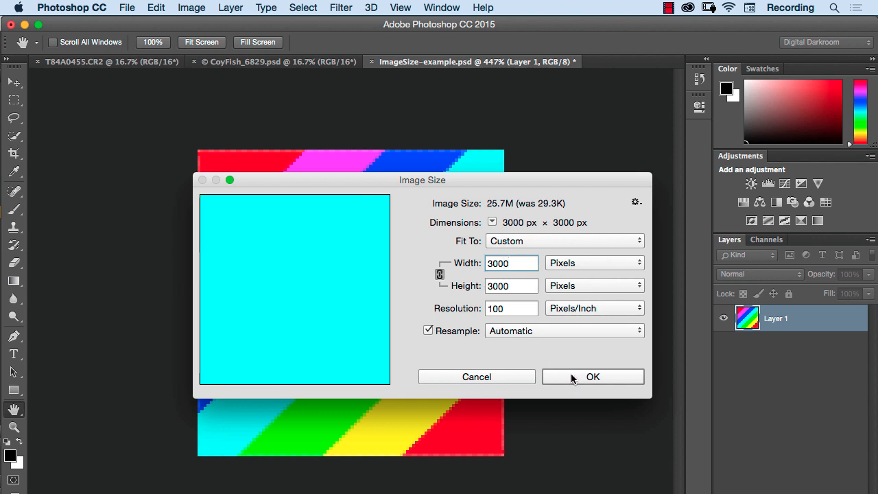
pyautogui.click(510, 264)
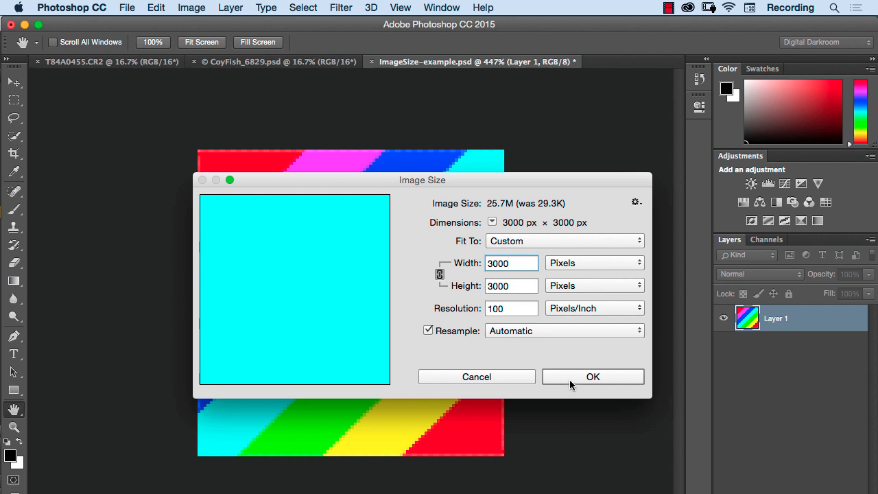
pyautogui.click(593, 376)
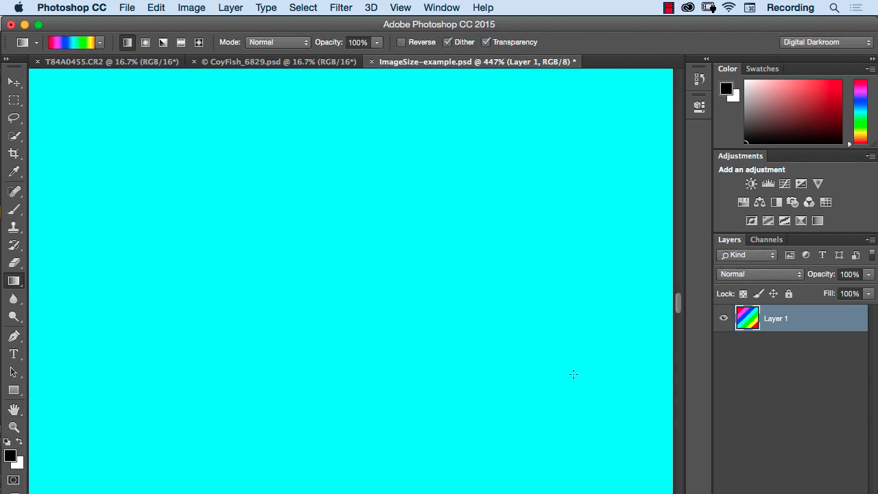
pyautogui.moveTo(335, 254)
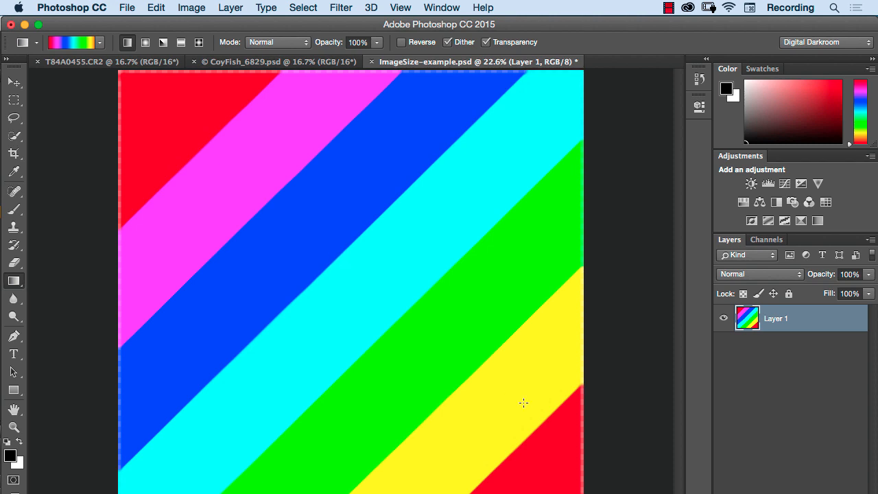
pyautogui.moveTo(420, 296)
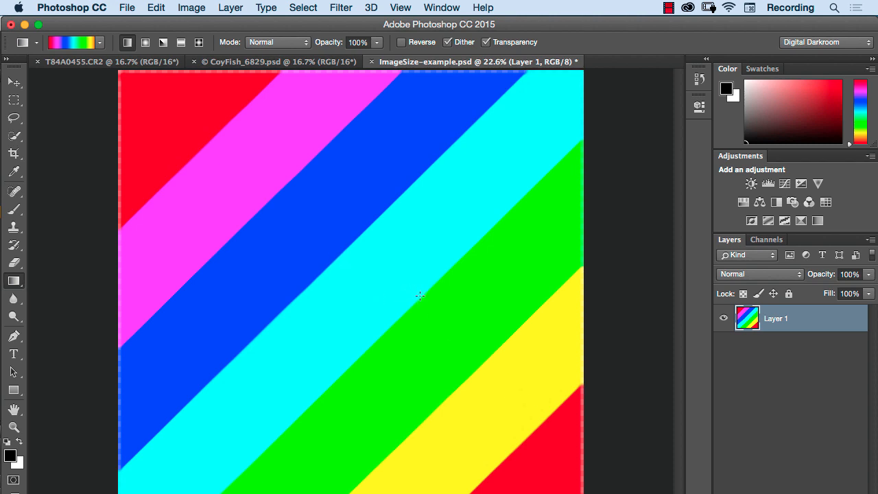
pyautogui.moveTo(332, 266)
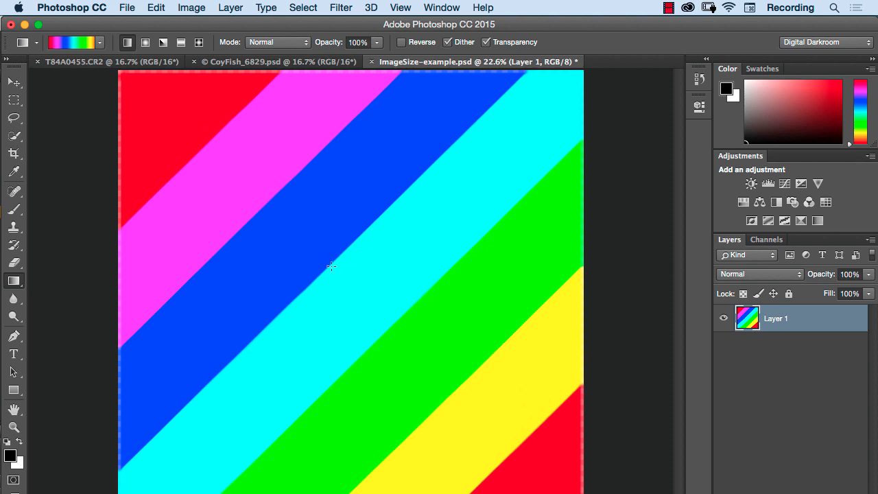
# Zoom in twice on a stripe boundary to examine the blurred, softened edges.
pyautogui.click(332, 266)
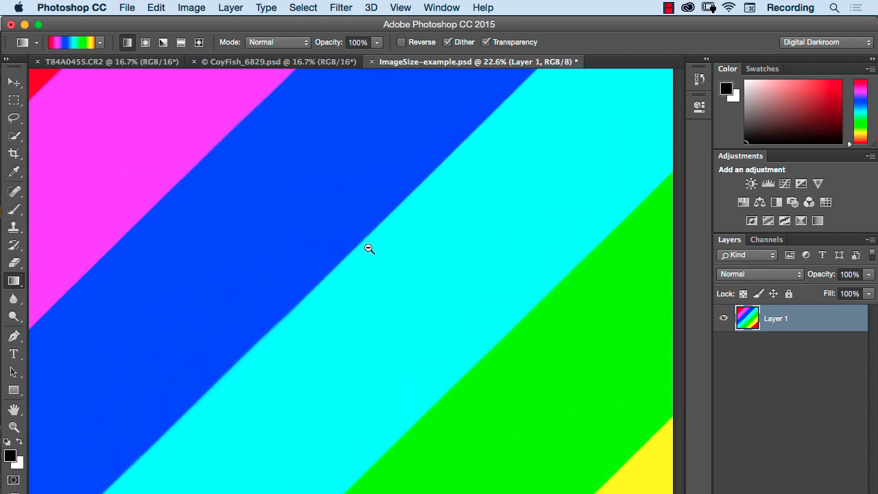
pyautogui.click(369, 248)
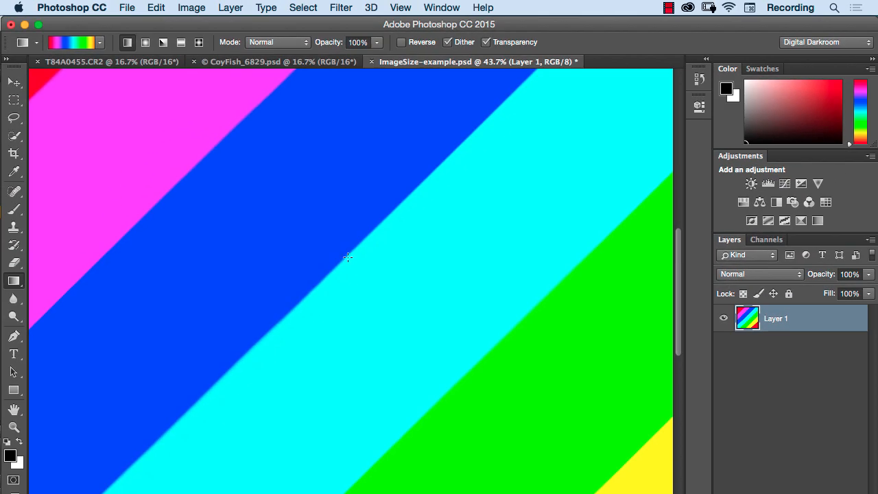
pyautogui.moveTo(338, 264)
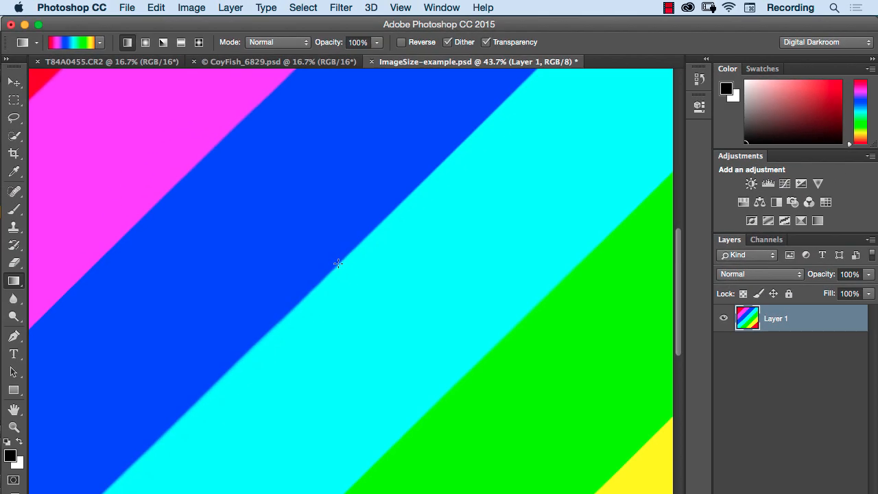